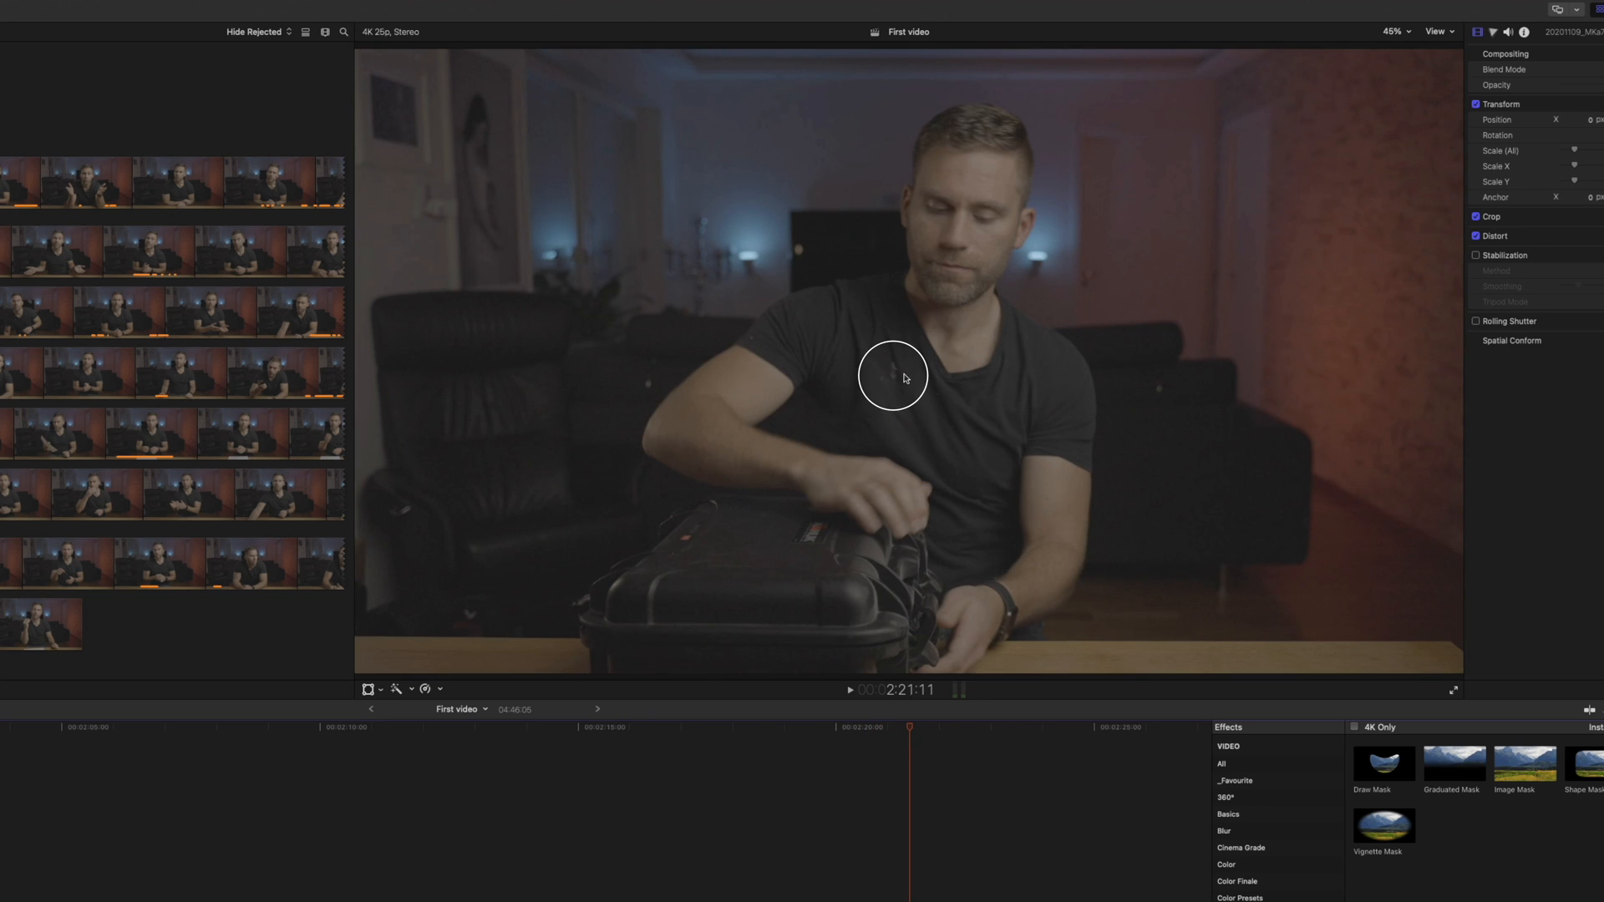
{"action": "mouse_move", "coordinate": [1162, 667]}
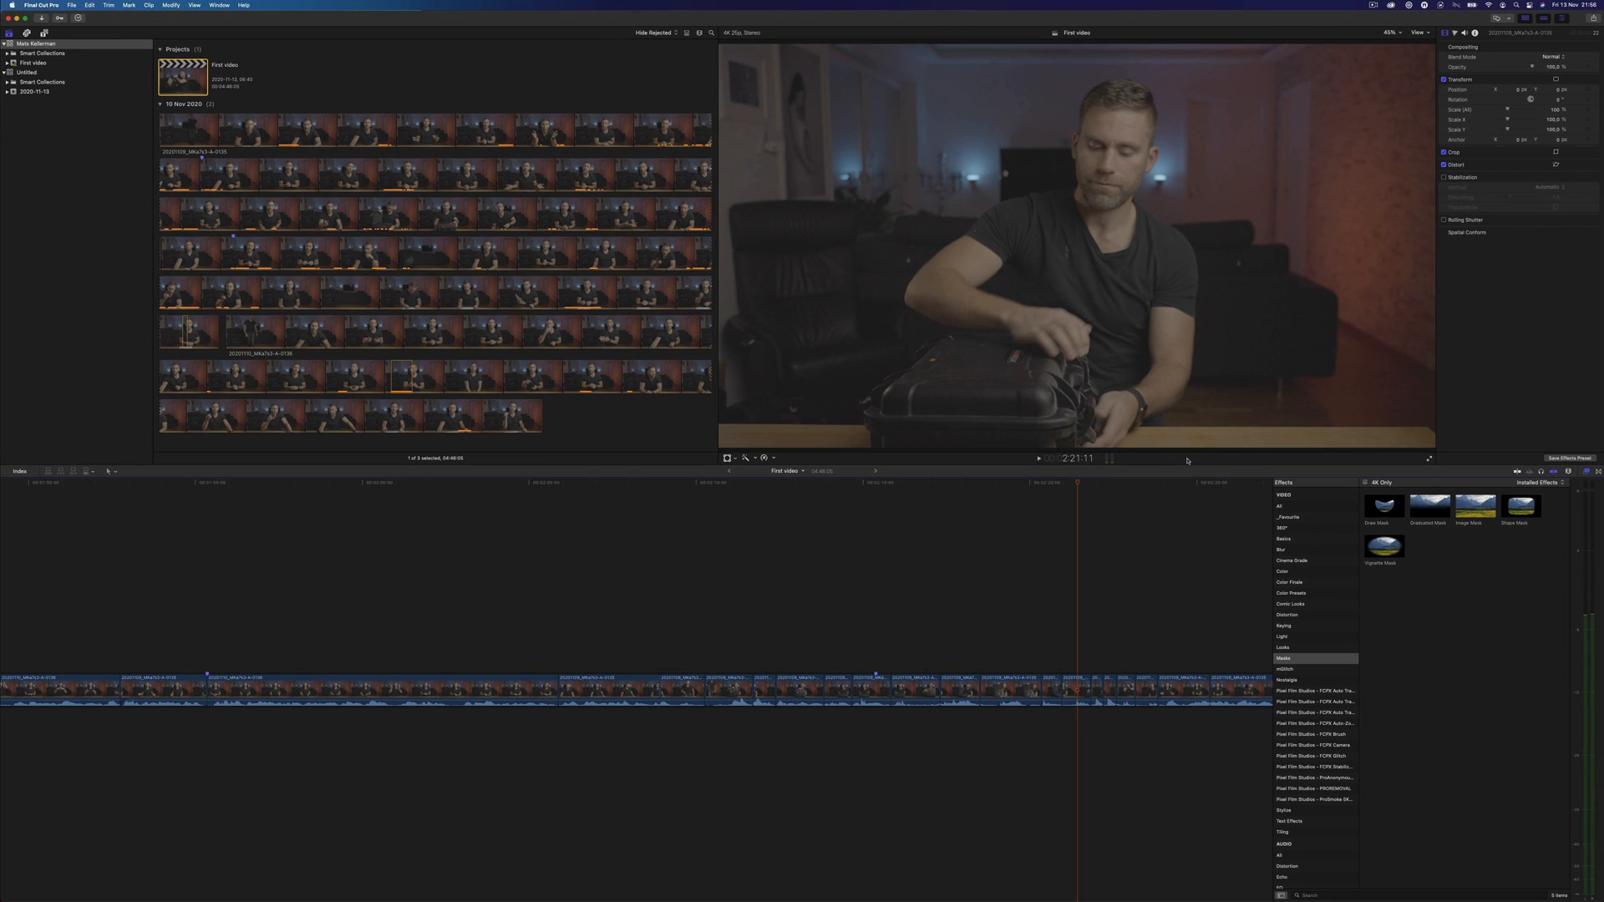
{"action": "mouse_move", "coordinate": [1149, 463]}
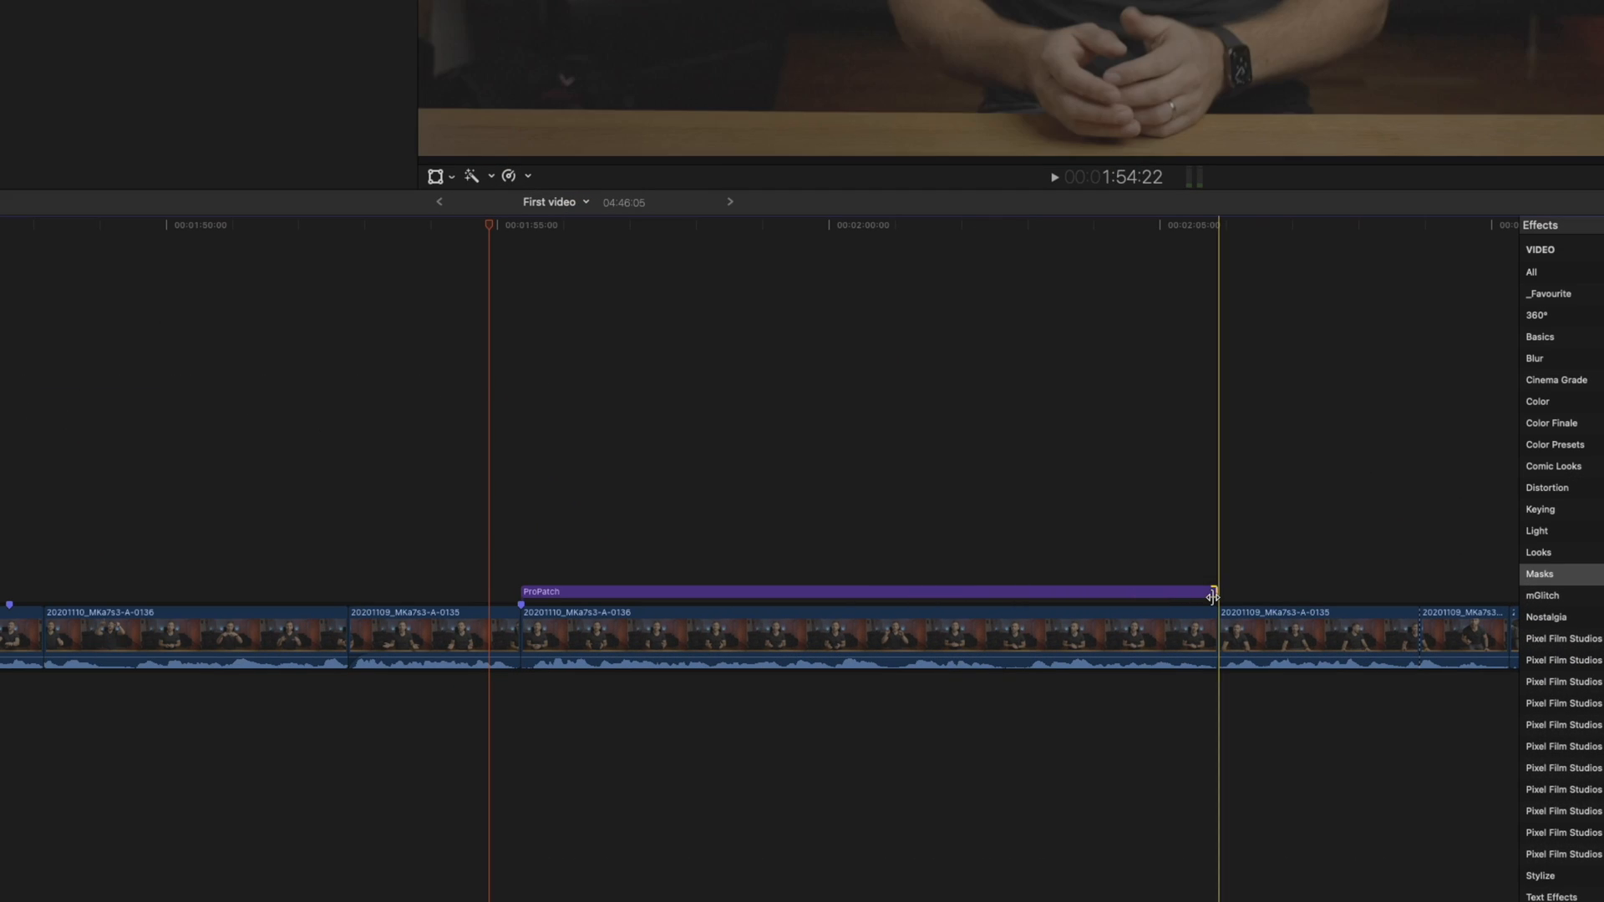
- Select the ProPatch effect laid over the interview clip in the timeline
{"action": "left_click", "coordinate": [705, 592]}
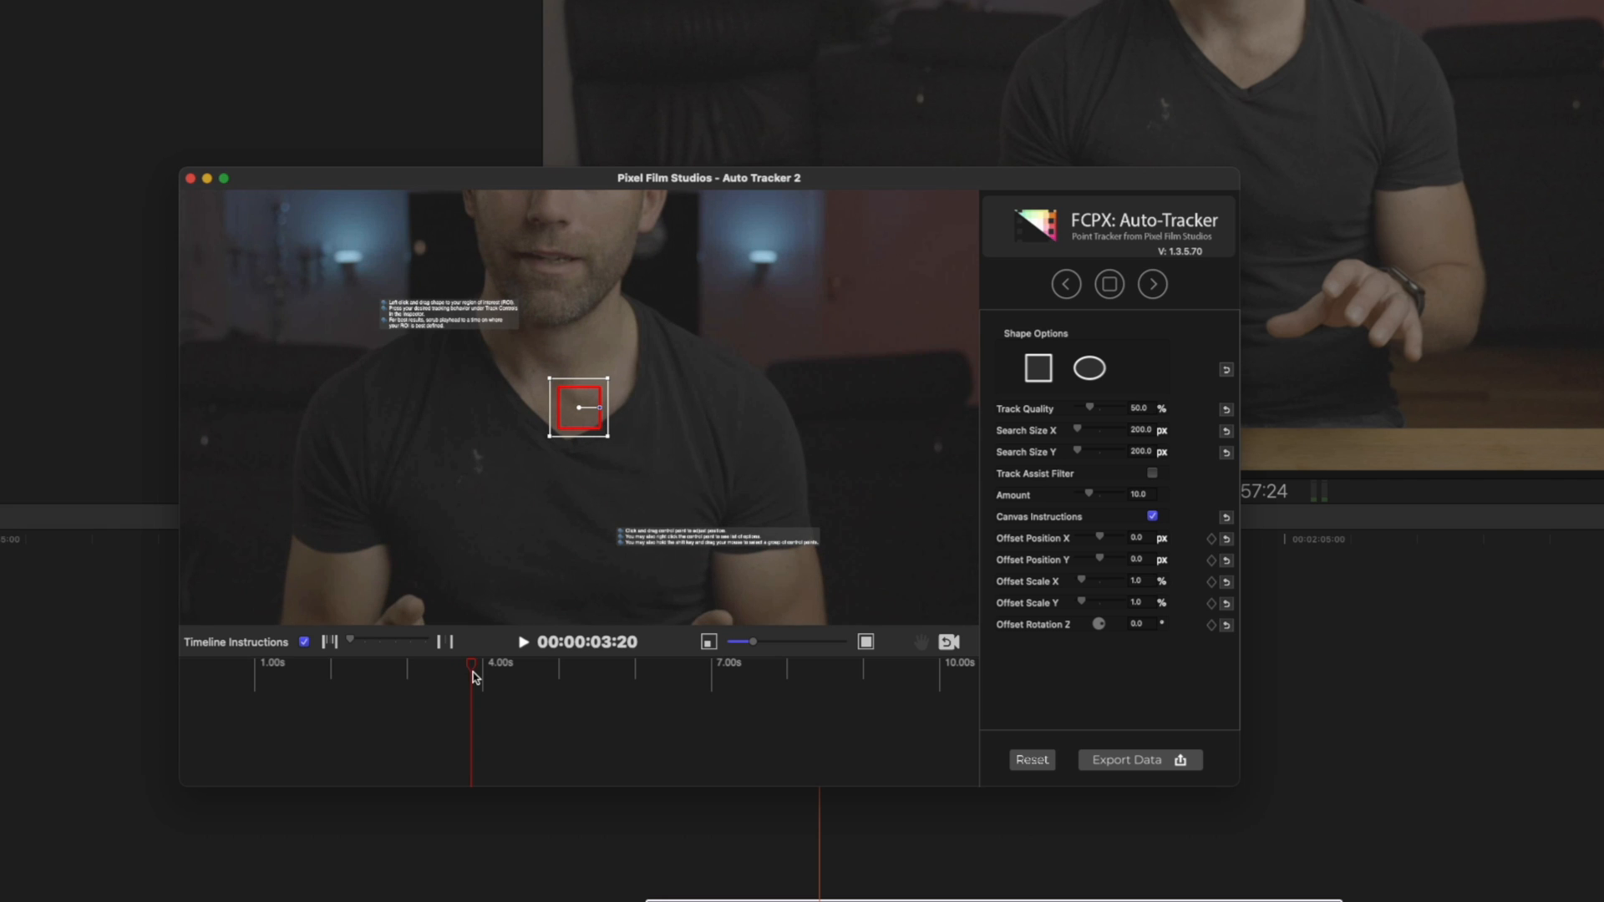
- Position the tracking box on the shirt's dust spot and track it forward through the clip
{"action": "left_click_drag", "start_coordinate": [581, 410], "coordinate": [576, 411]}
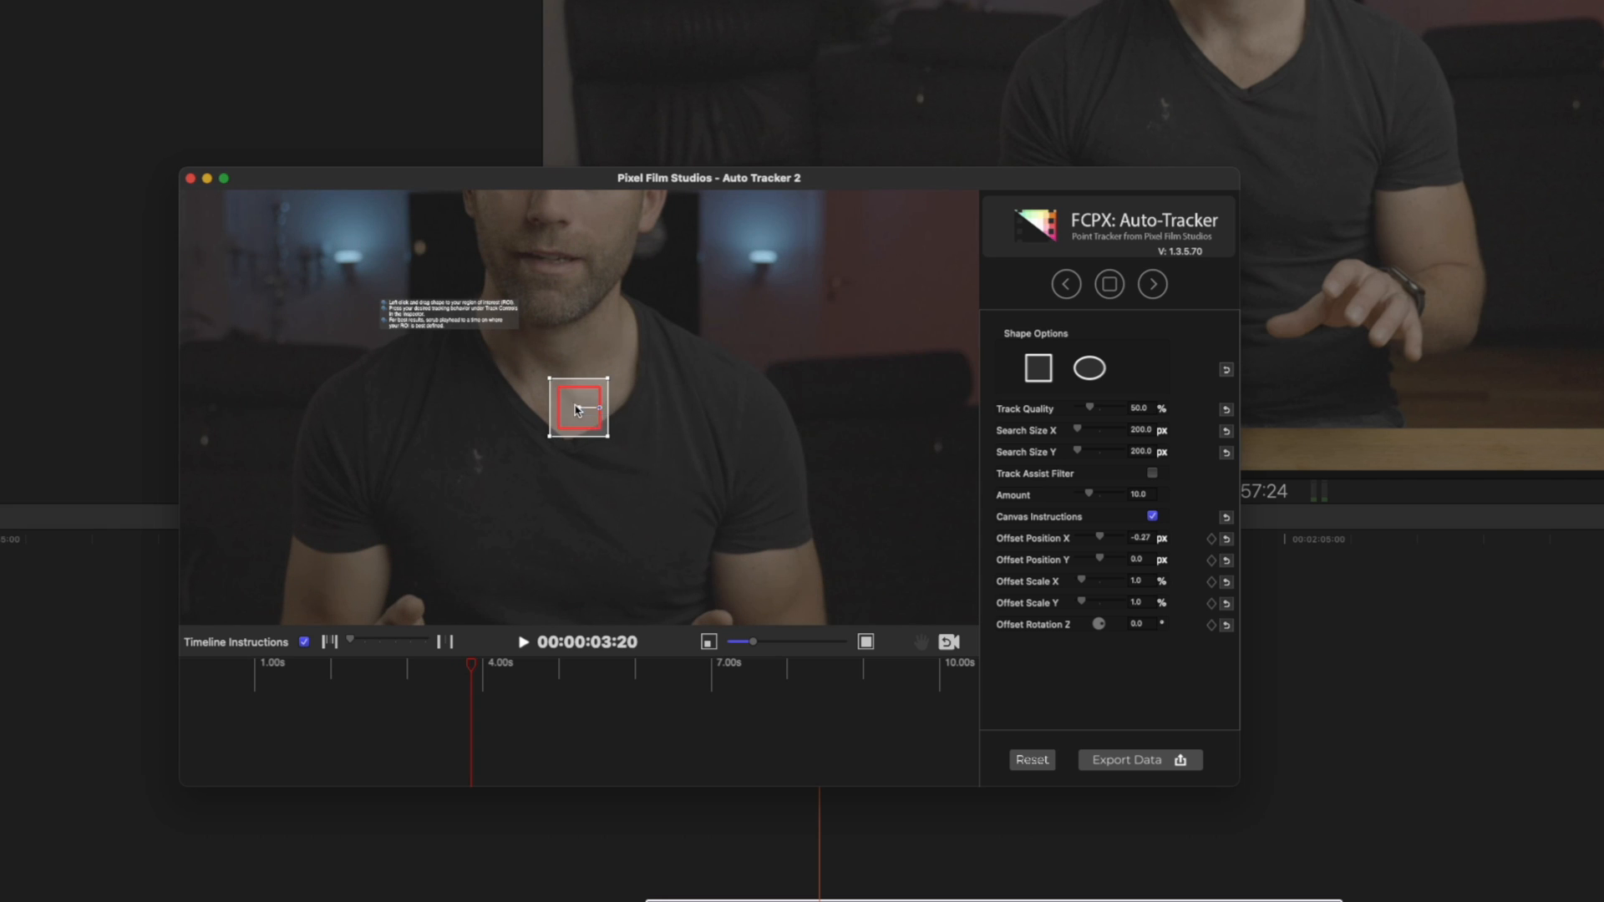
{"action": "left_click_drag", "start_coordinate": [580, 409], "coordinate": [473, 468]}
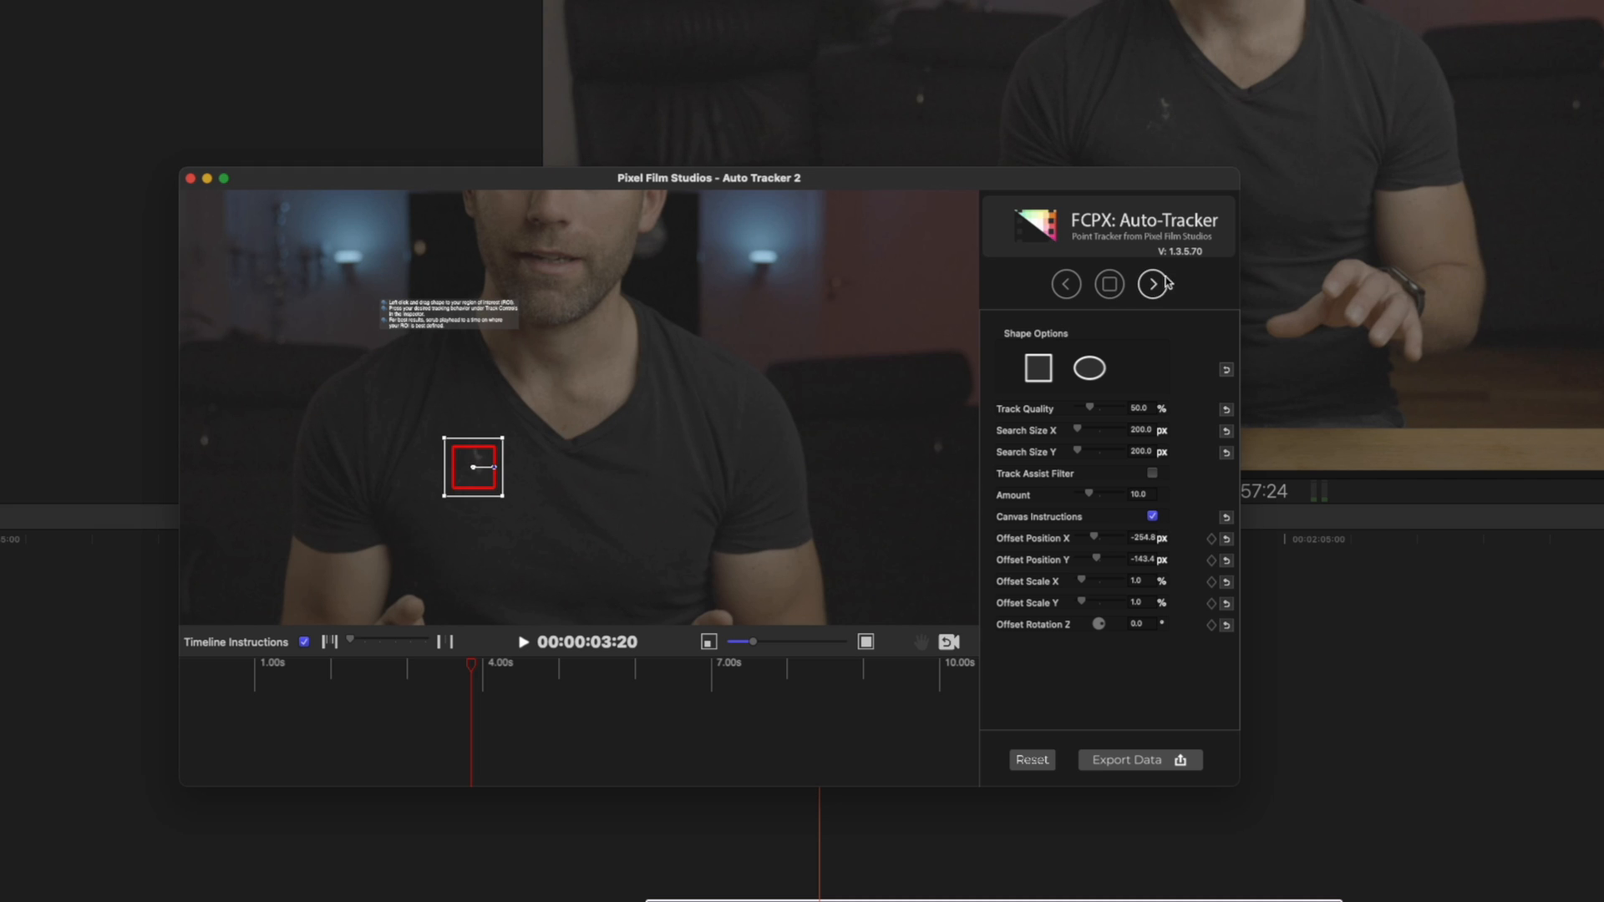
{"action": "left_click", "coordinate": [1152, 284]}
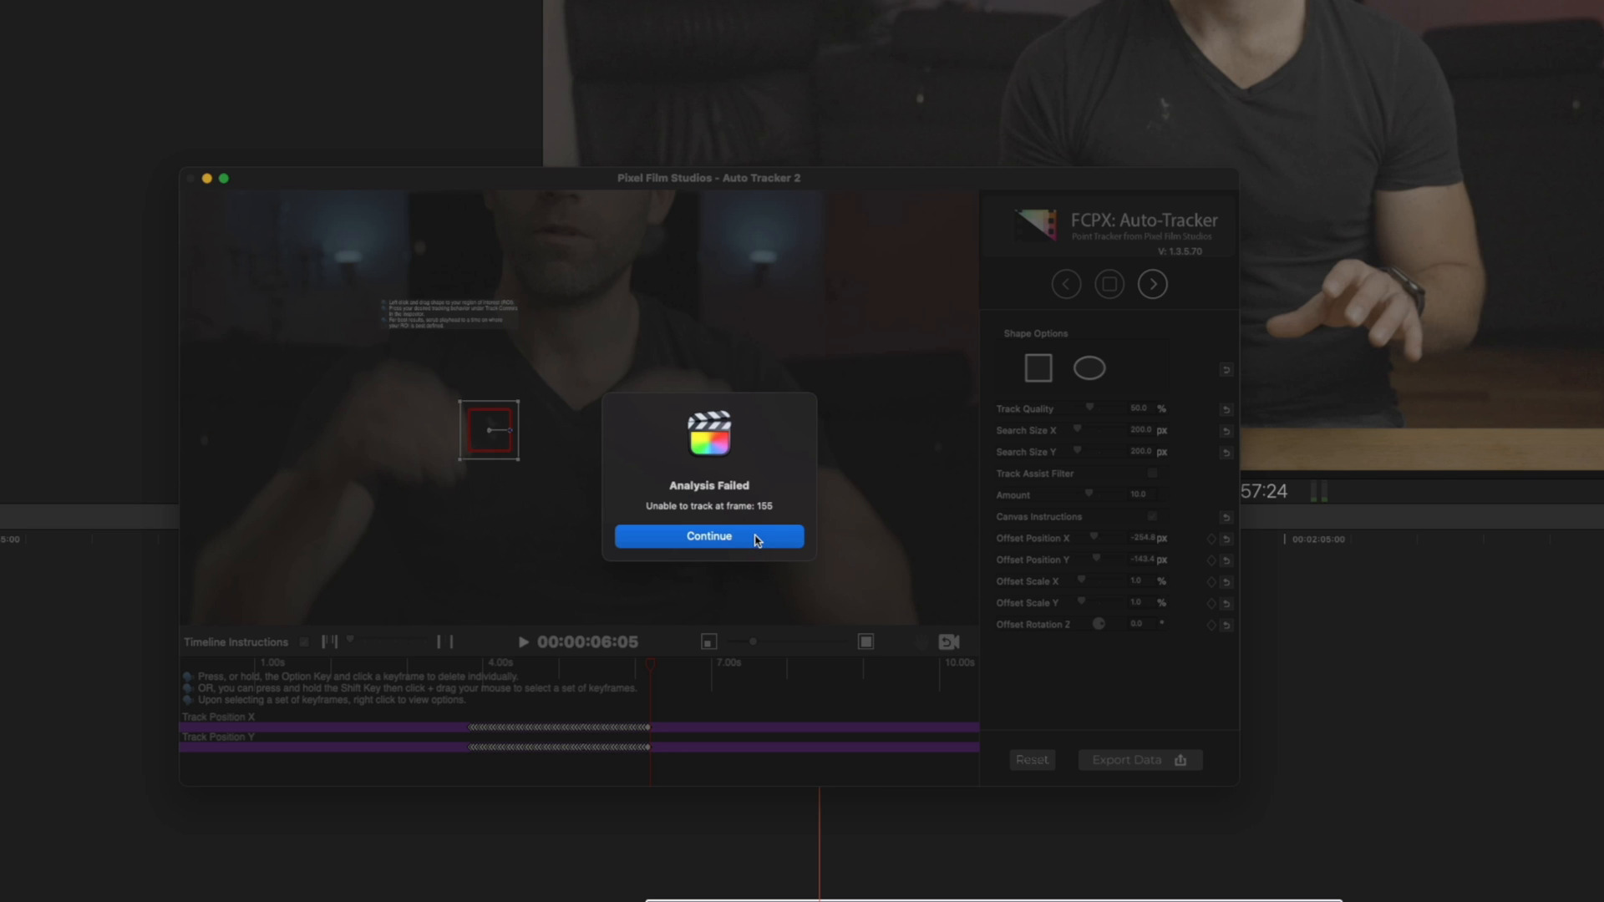
- Continue past the frame-155 failure, keyframe the Offset Position, and resume tracking forward
{"action": "left_click", "coordinate": [708, 536]}
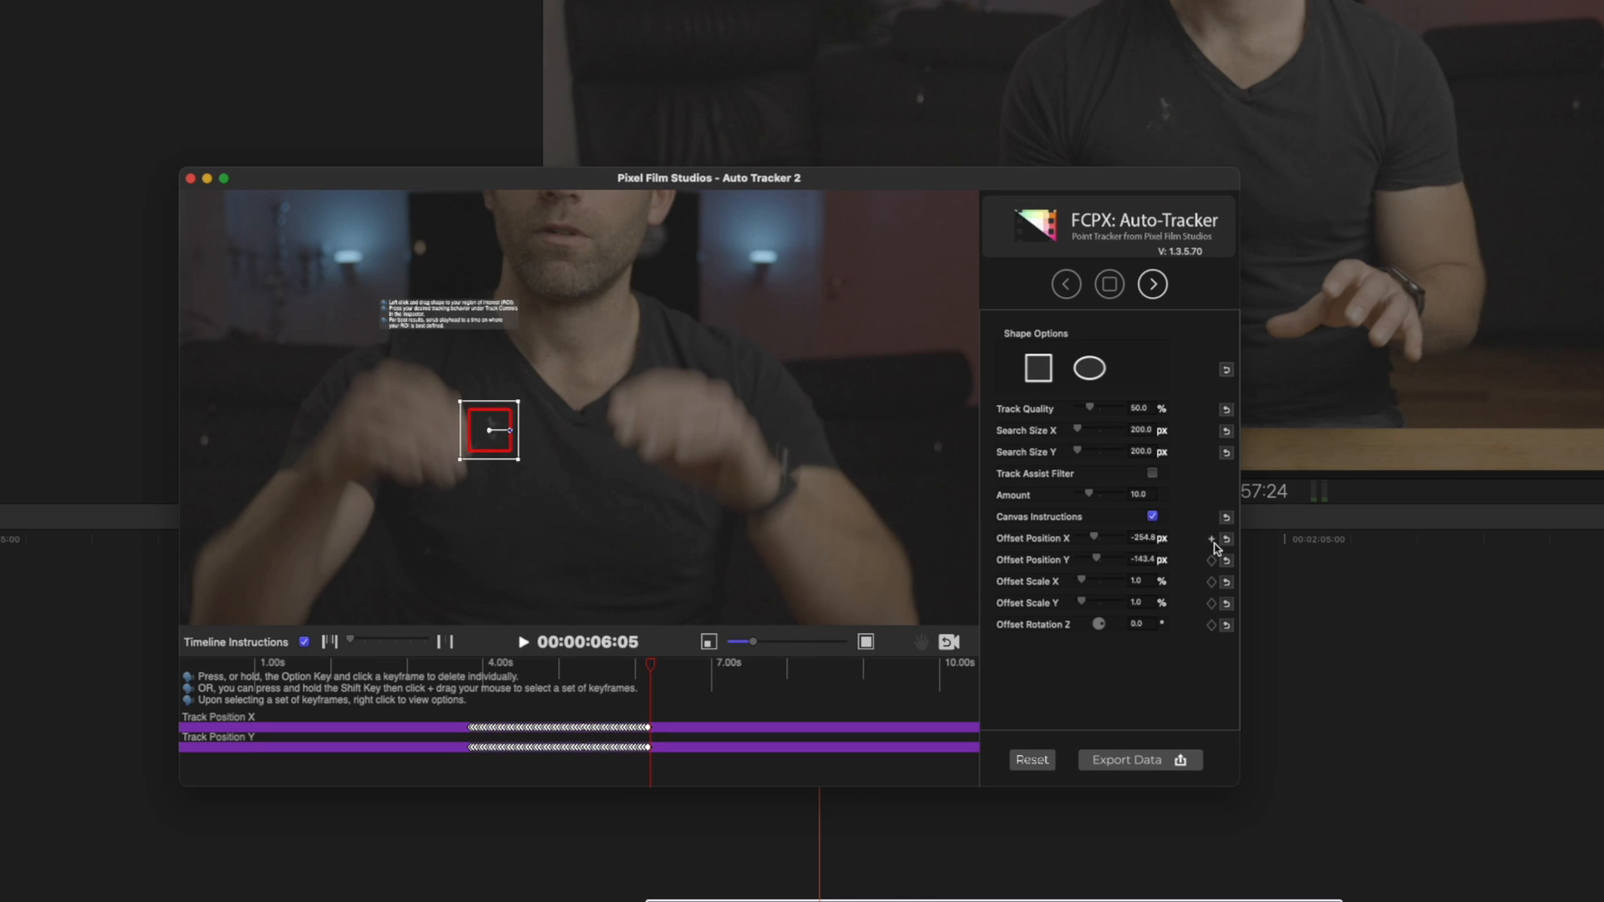
{"action": "left_click", "coordinate": [1210, 540]}
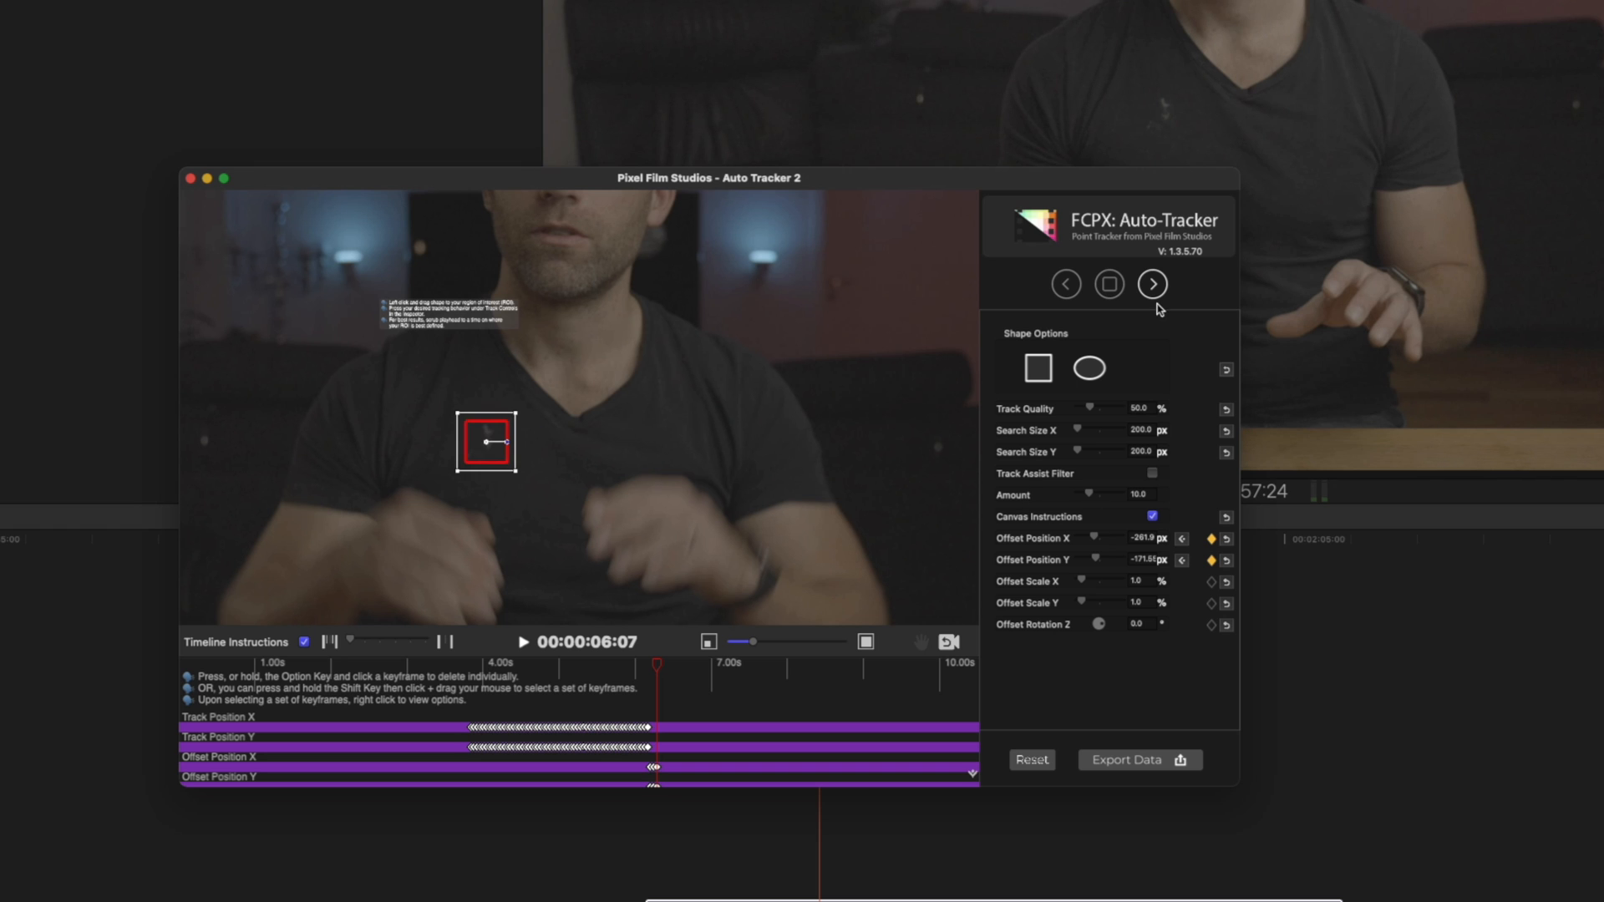
{"action": "left_click", "coordinate": [1152, 284]}
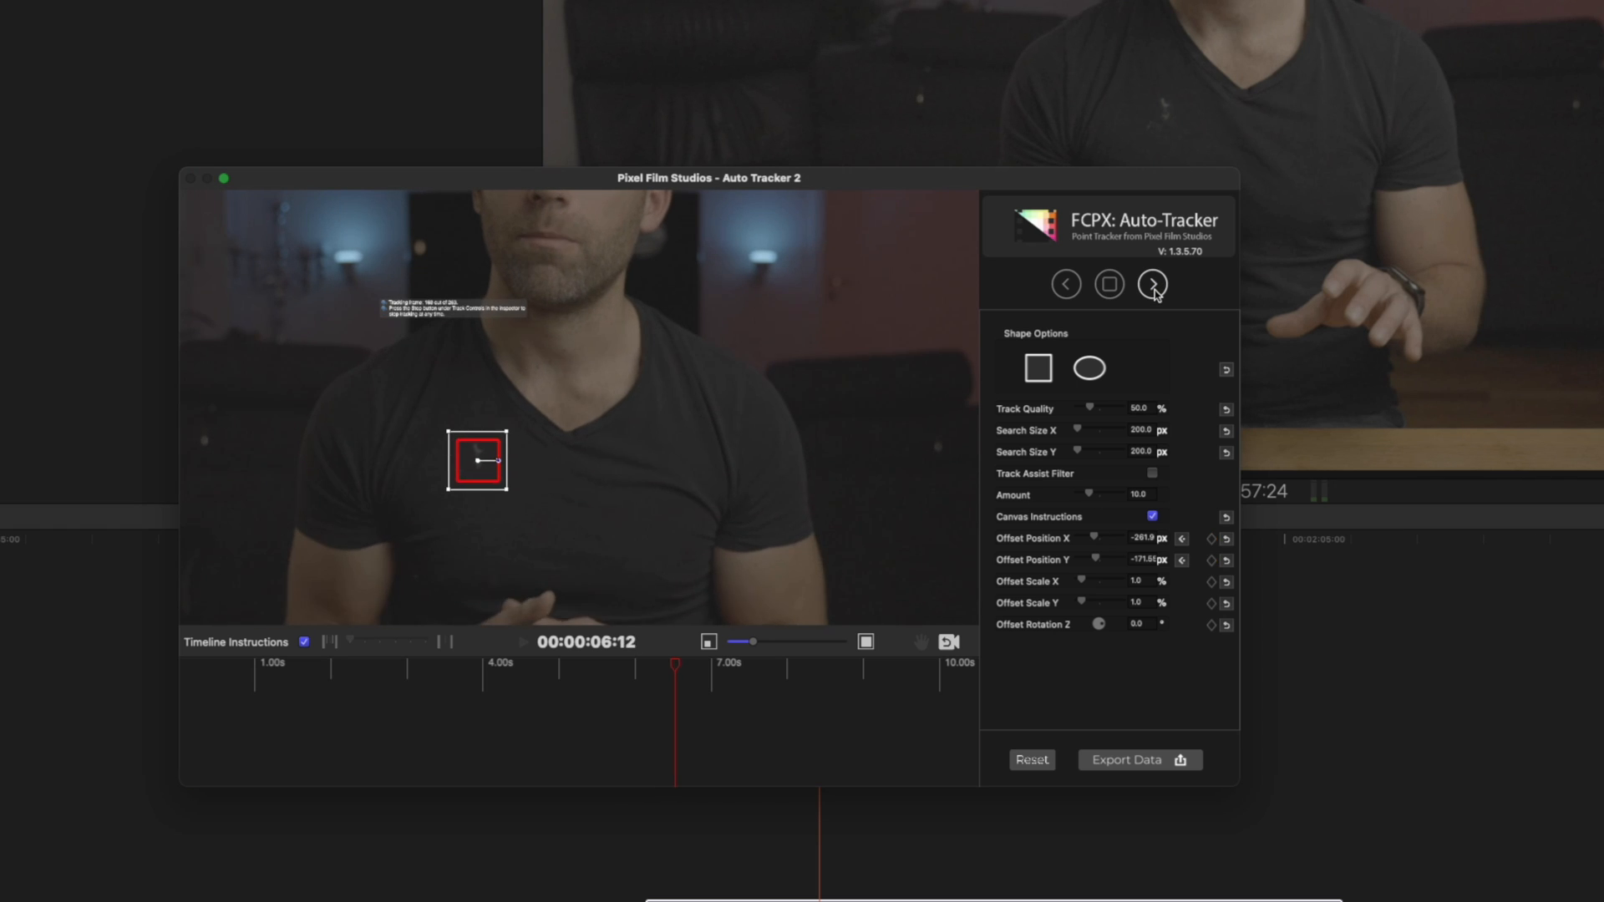
{"action": "left_click", "coordinate": [1153, 284]}
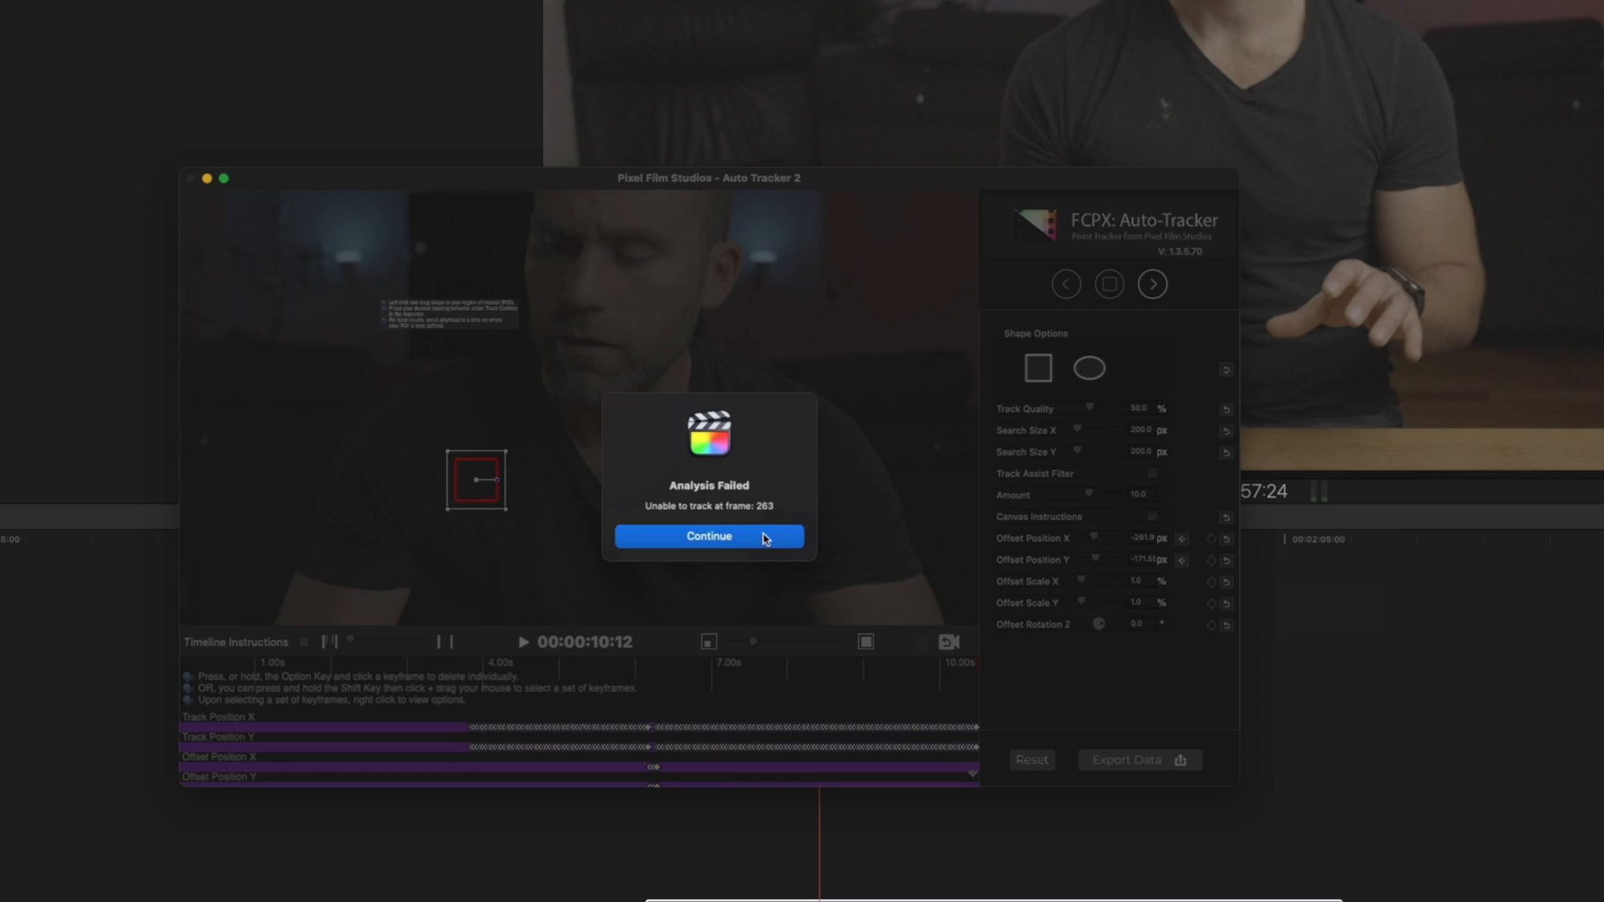
{"action": "mouse_move", "coordinate": [709, 536]}
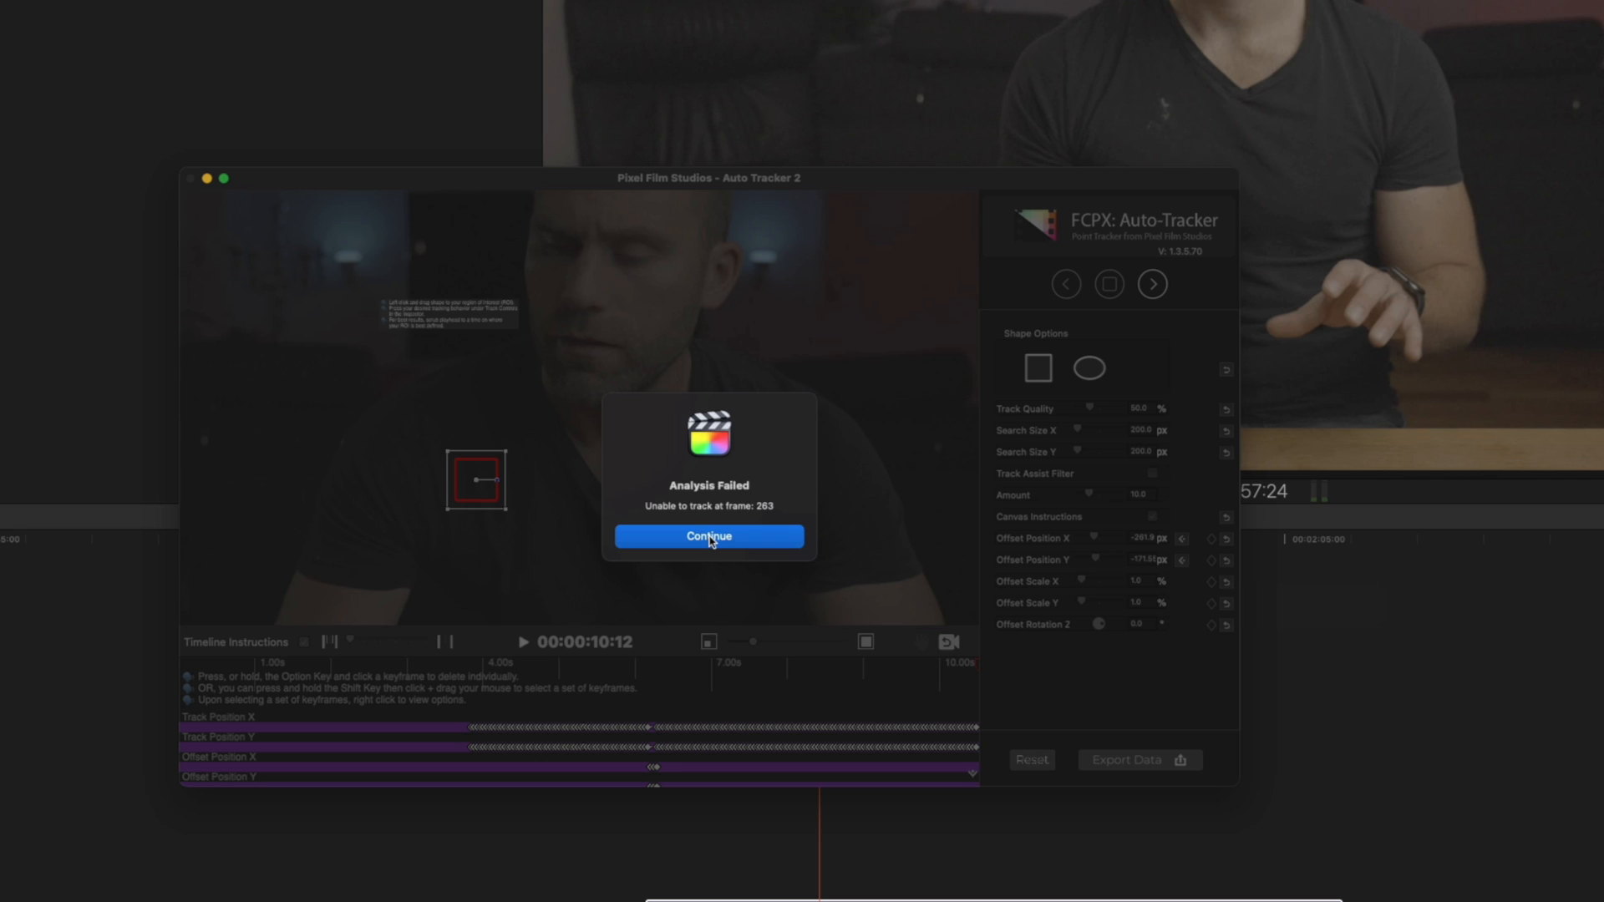
- Continue past the second tracking failure at frame 263 so keyframes run to the clip's end
{"action": "left_click", "coordinate": [708, 536]}
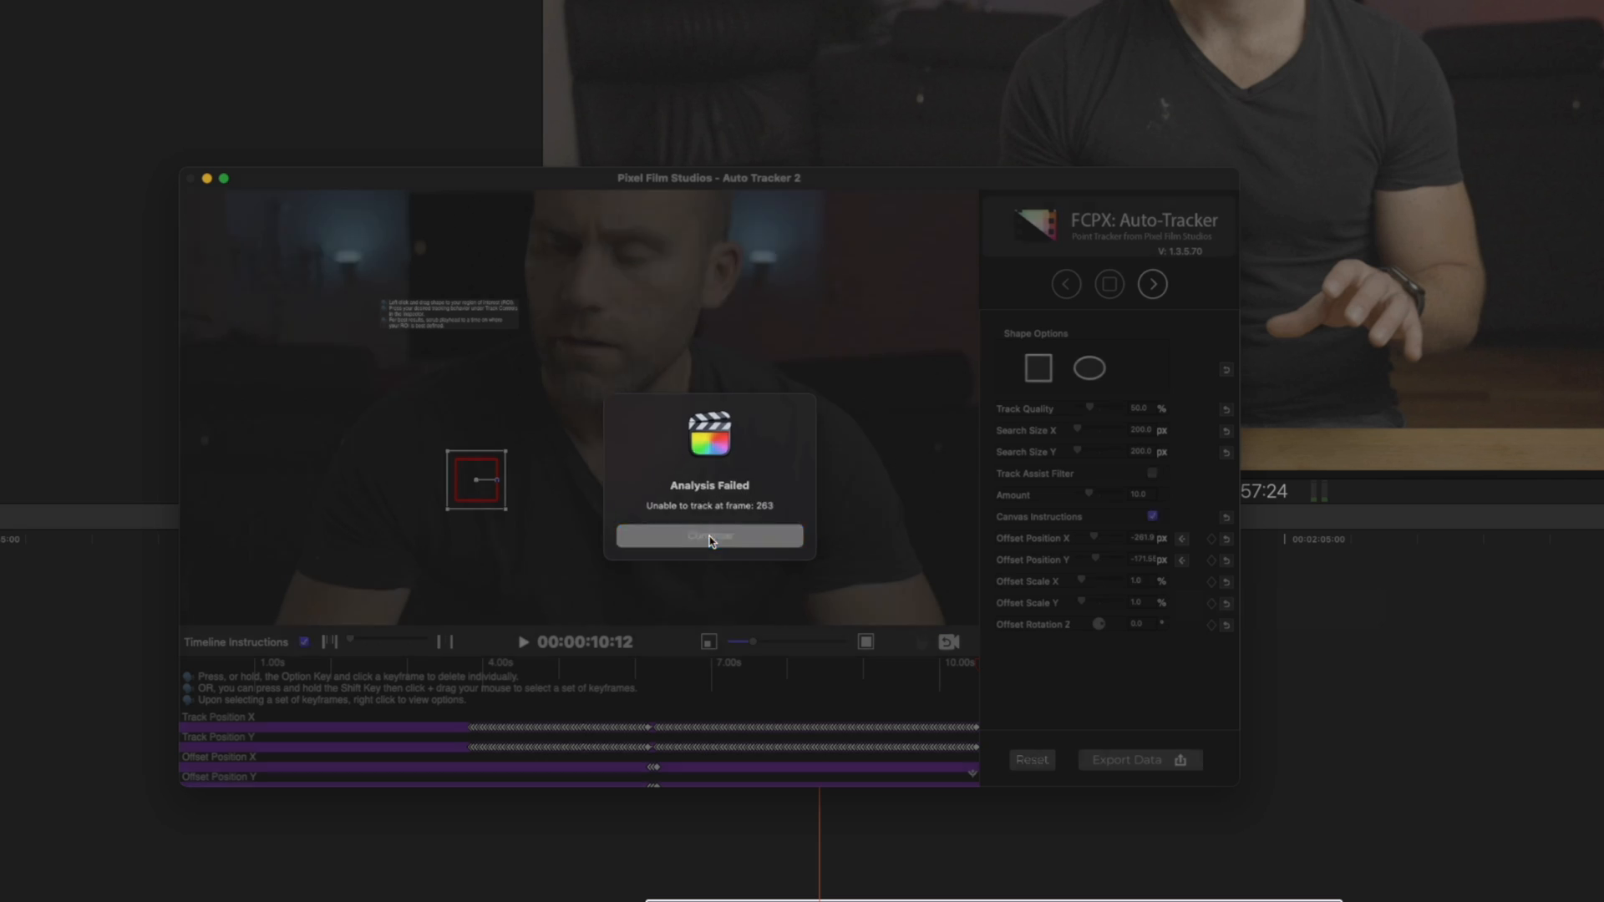
{"action": "left_click", "coordinate": [708, 537]}
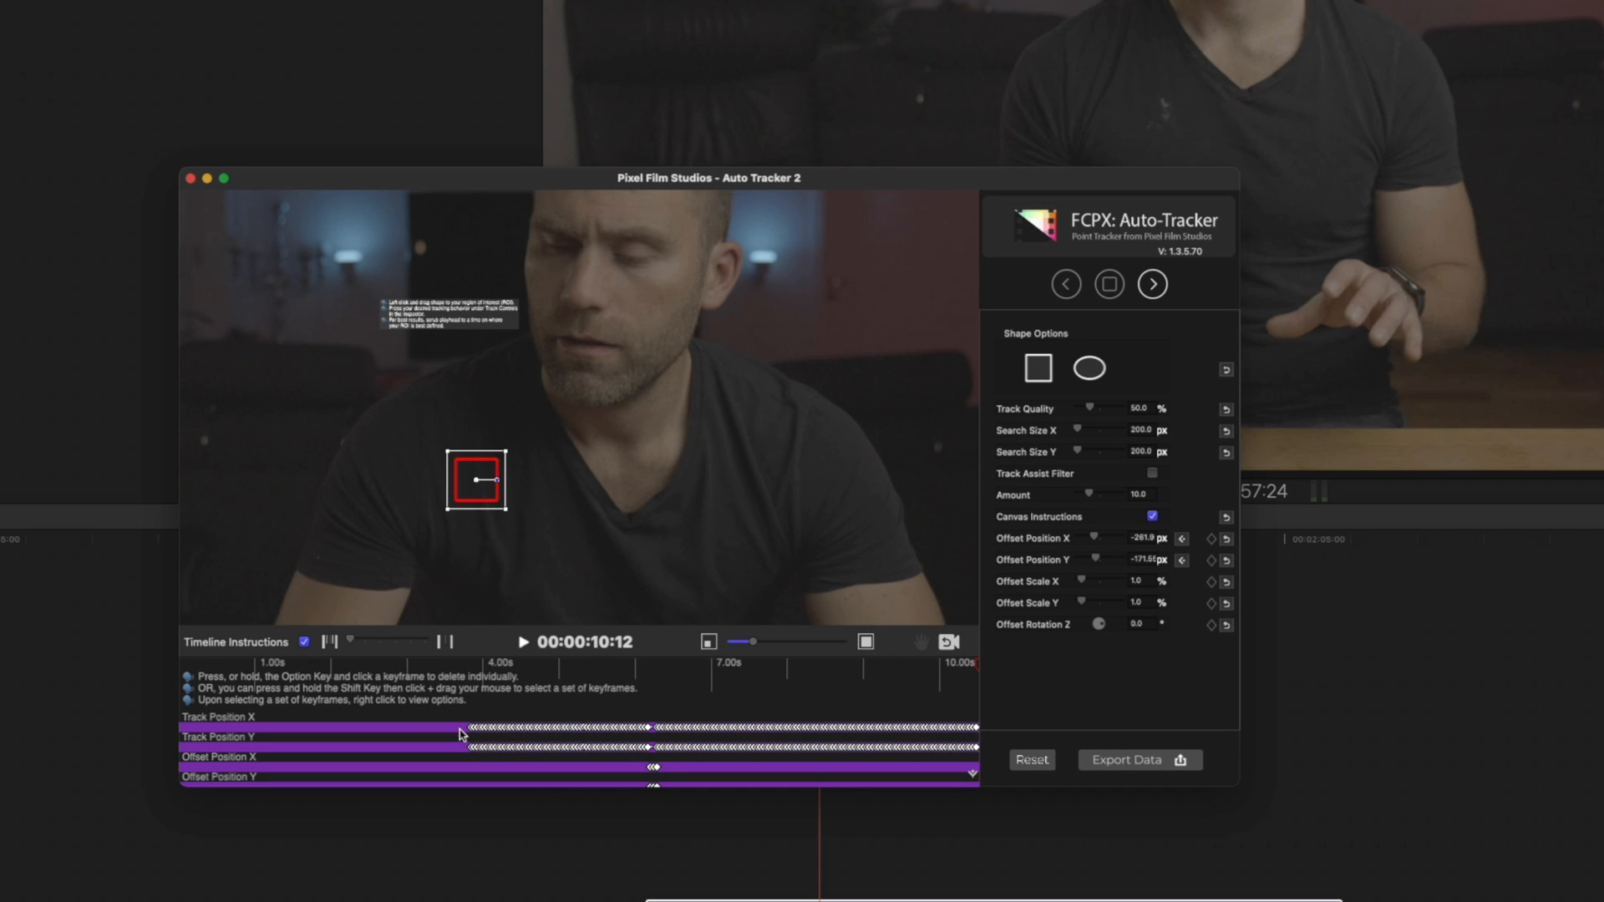
{"action": "mouse_move", "coordinate": [476, 668]}
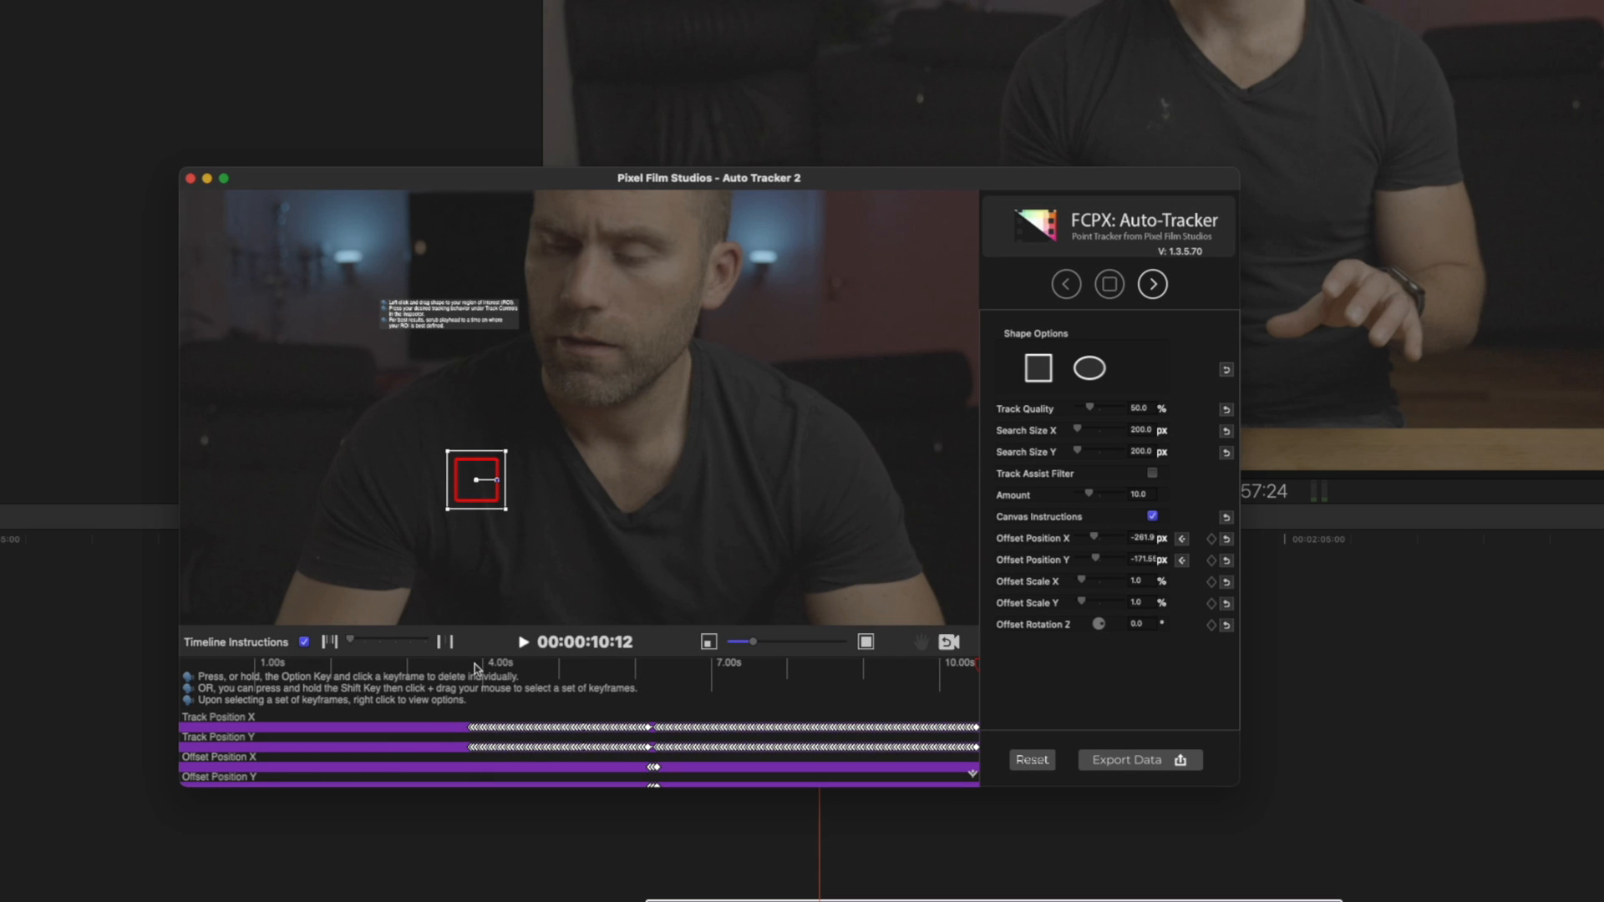
- Return to the clip start and export the tracked motion data back into ProPatch
{"action": "left_click", "coordinate": [471, 670]}
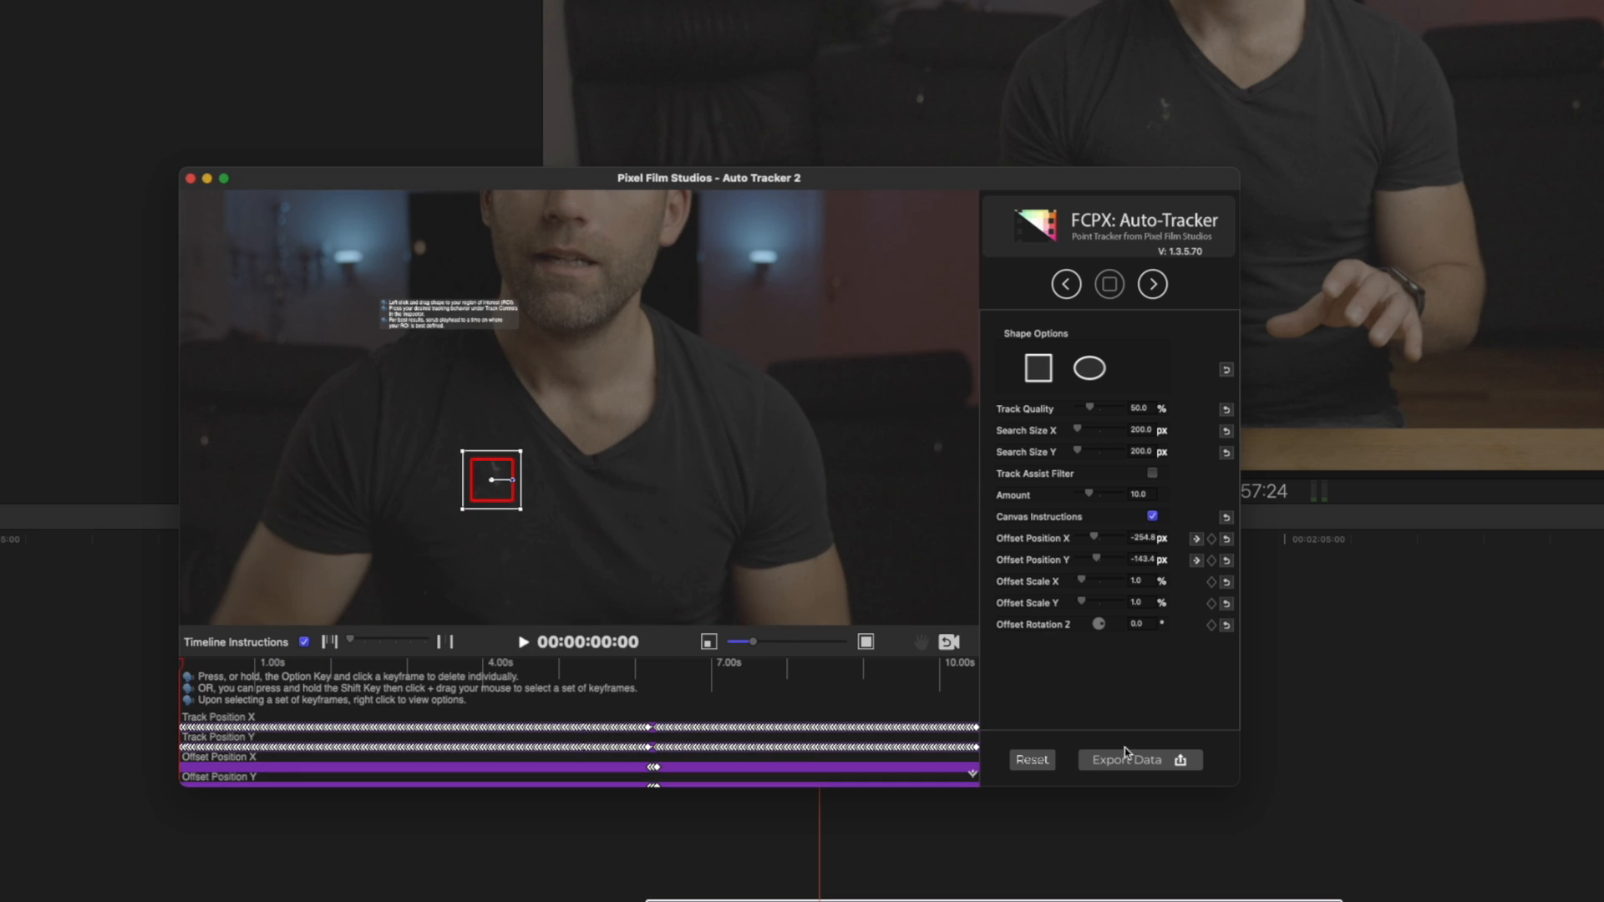
{"action": "left_click", "coordinate": [1128, 759]}
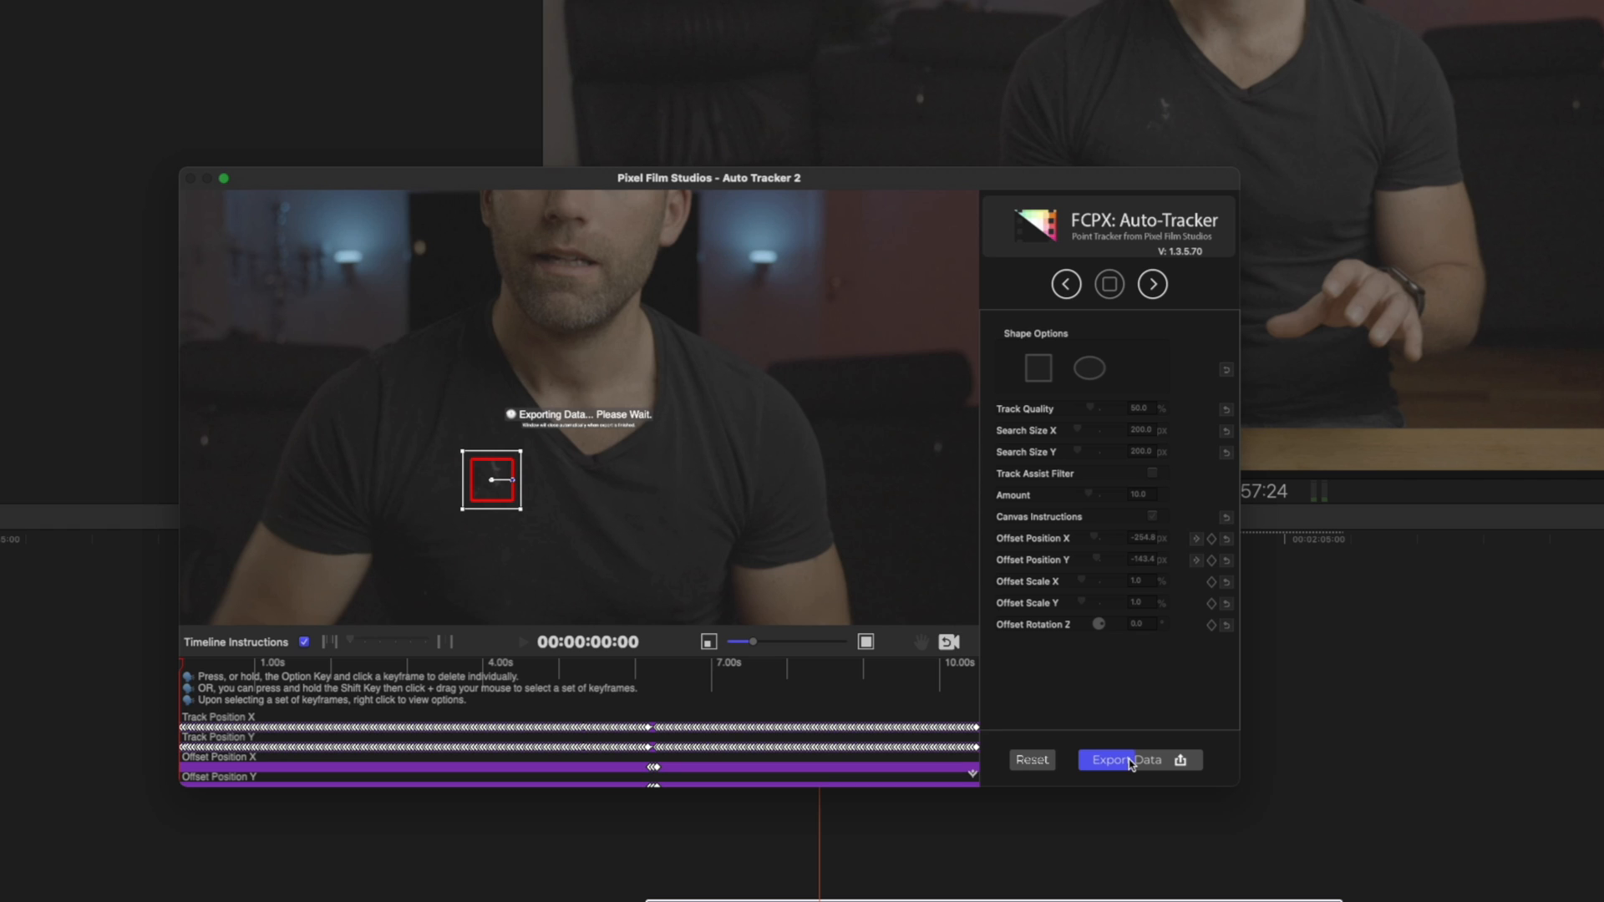
{"action": "left_click", "coordinate": [1129, 760]}
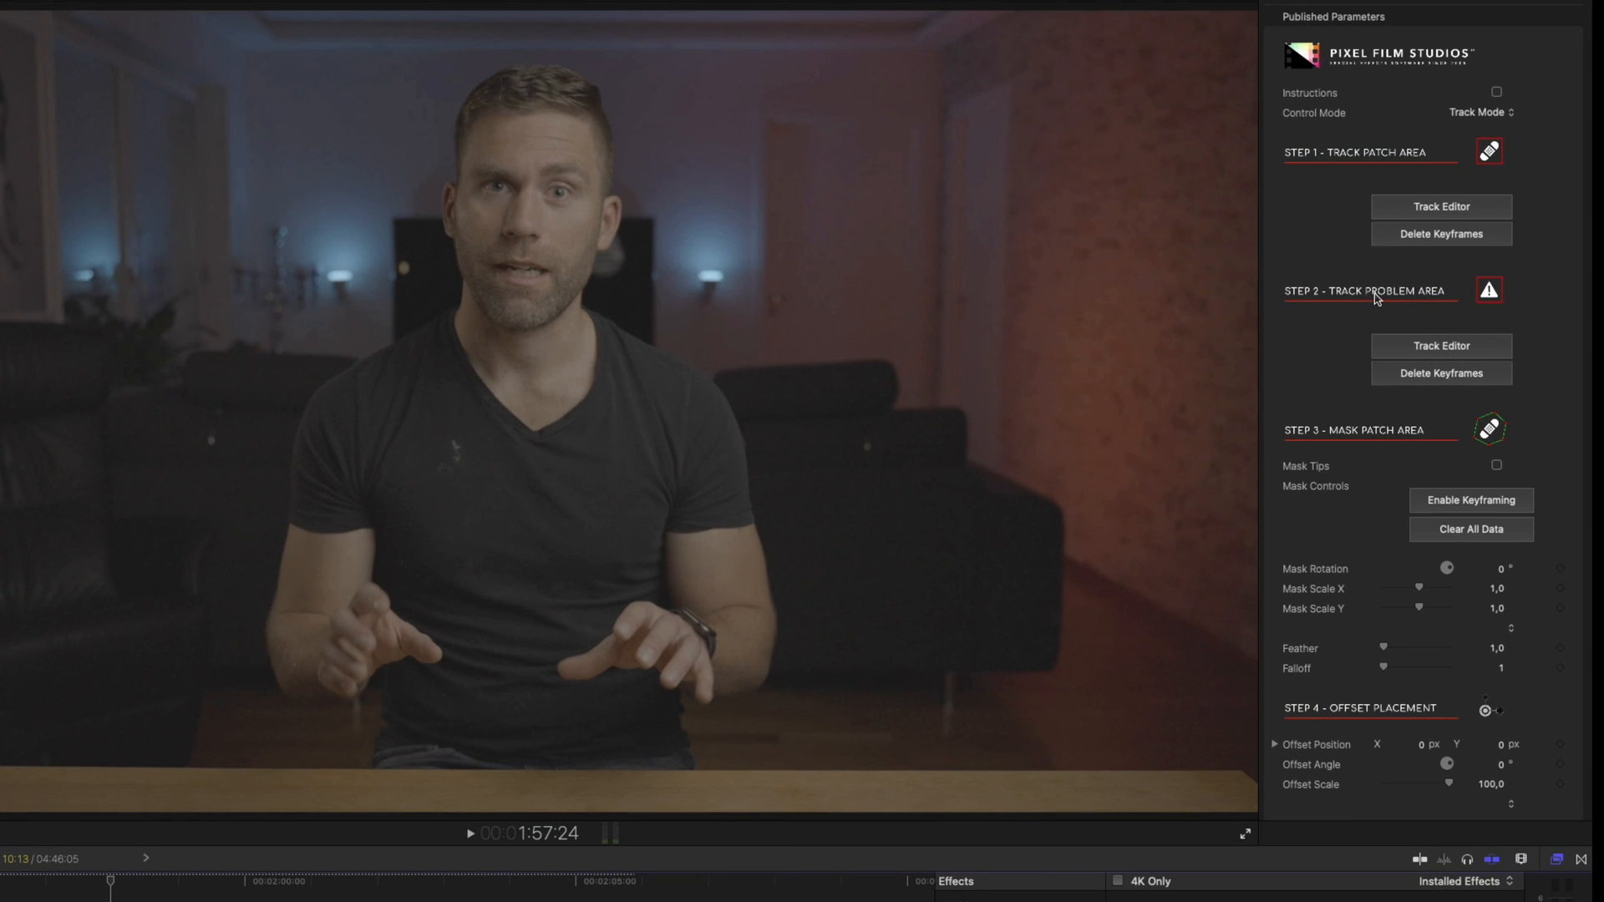
- Launch the Track Editor for ProPatch's Step 2 problem-area track
{"action": "left_click", "coordinate": [1440, 344]}
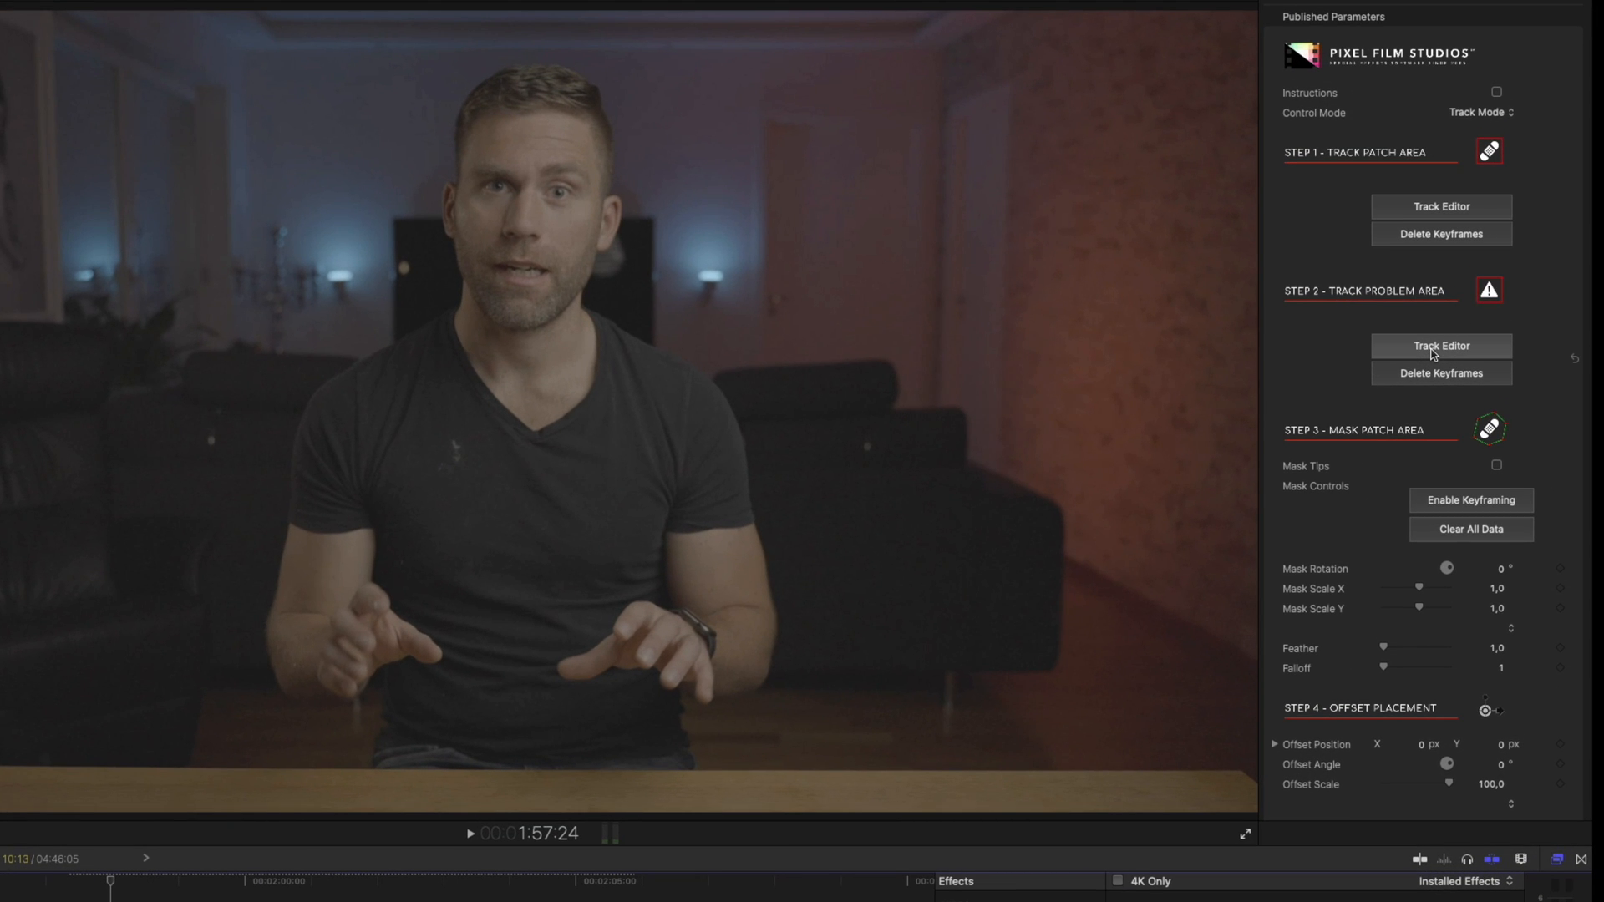
{"action": "left_click", "coordinate": [1439, 344]}
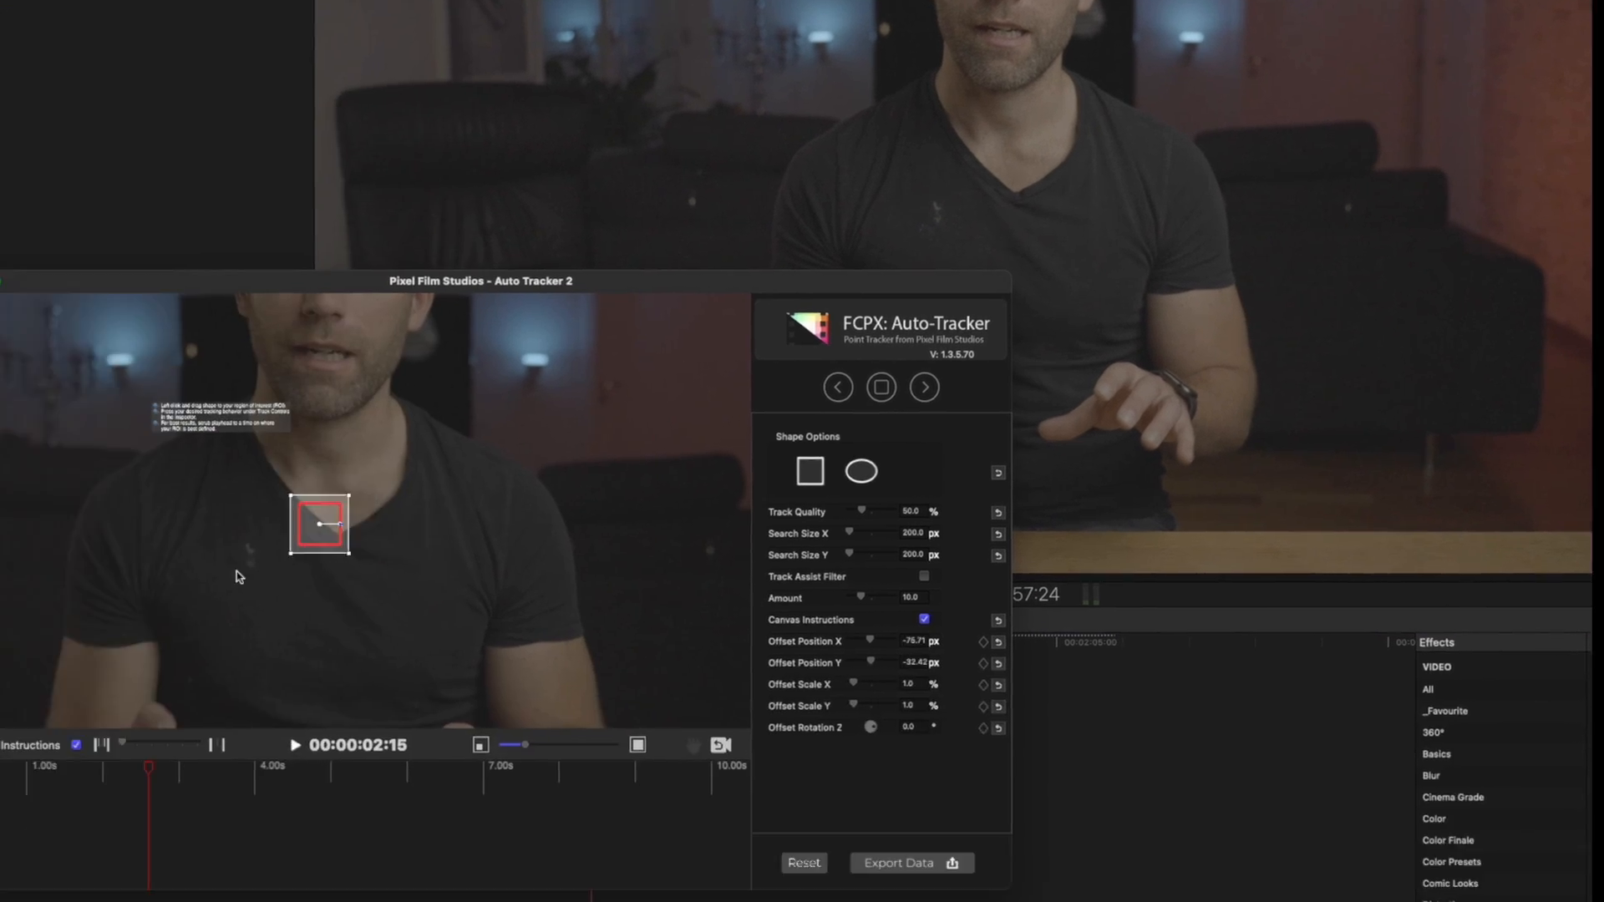
- Track the dust spot with the box placed over it, then export the problem-area tracking data to ProPatch
{"action": "left_click_drag", "start_coordinate": [481, 281], "coordinate": [667, 189]}
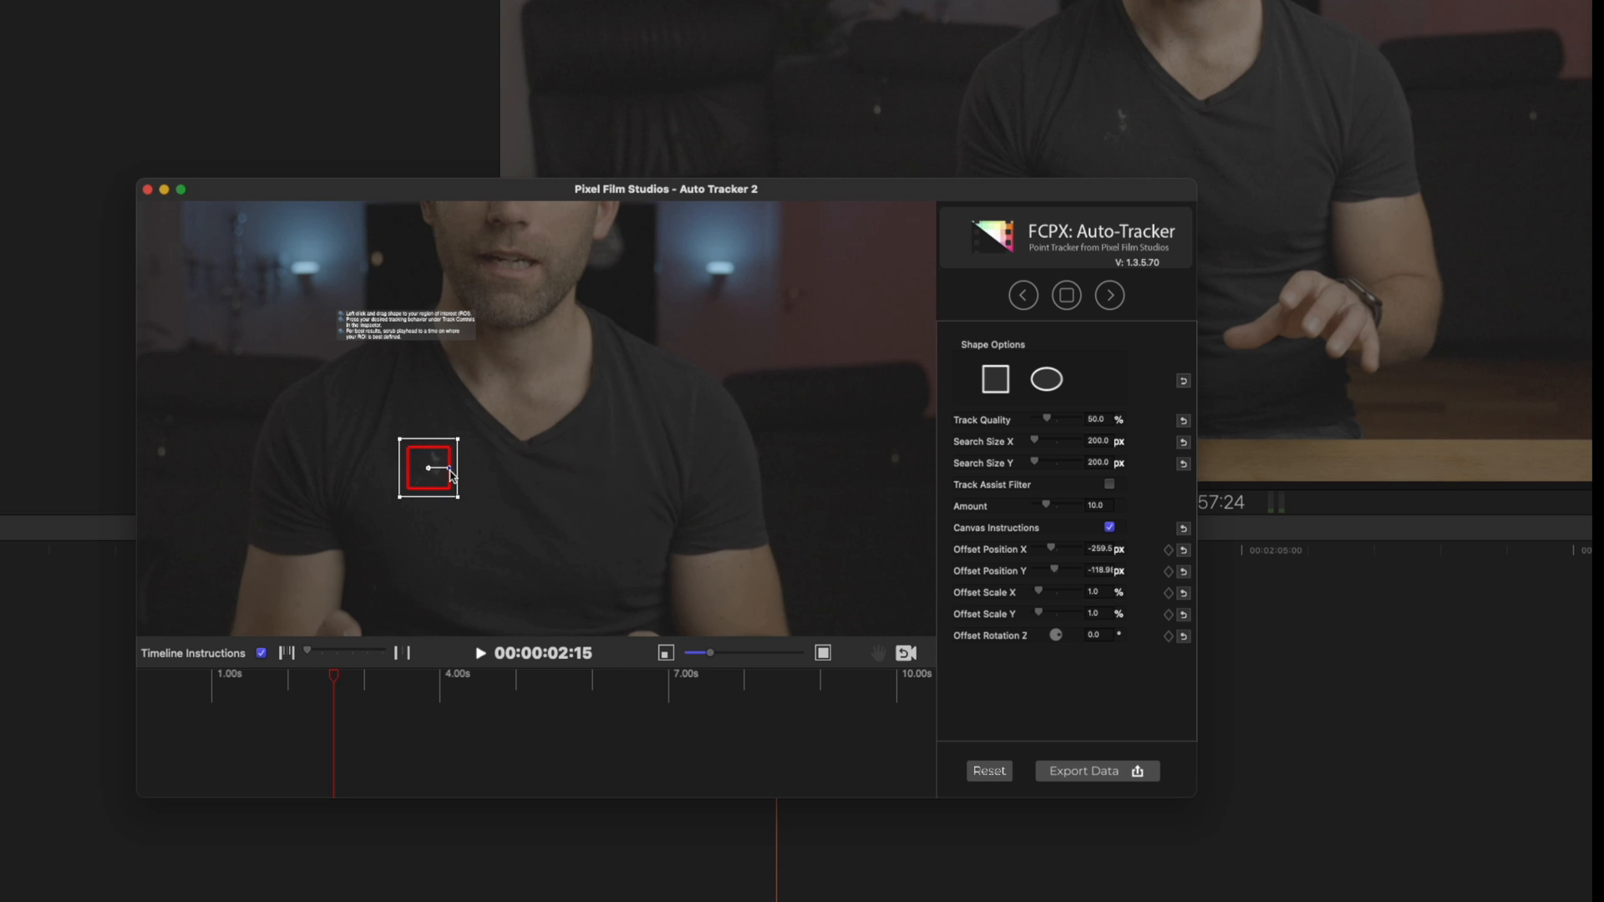
{"action": "mouse_move", "coordinate": [978, 435]}
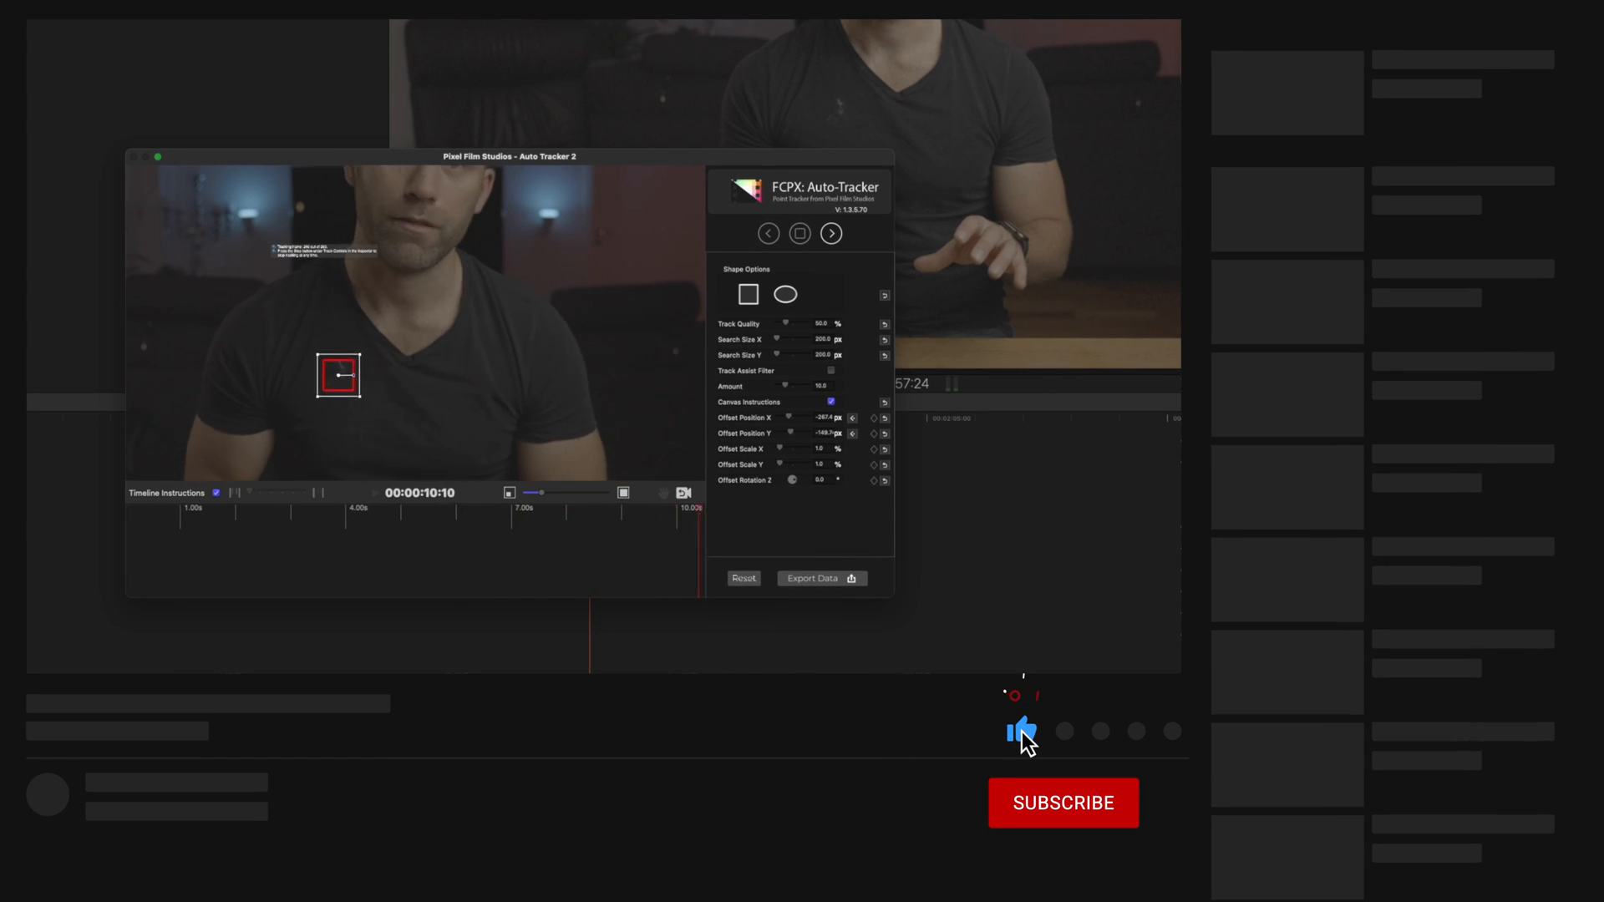
{"action": "left_click", "coordinate": [1063, 803]}
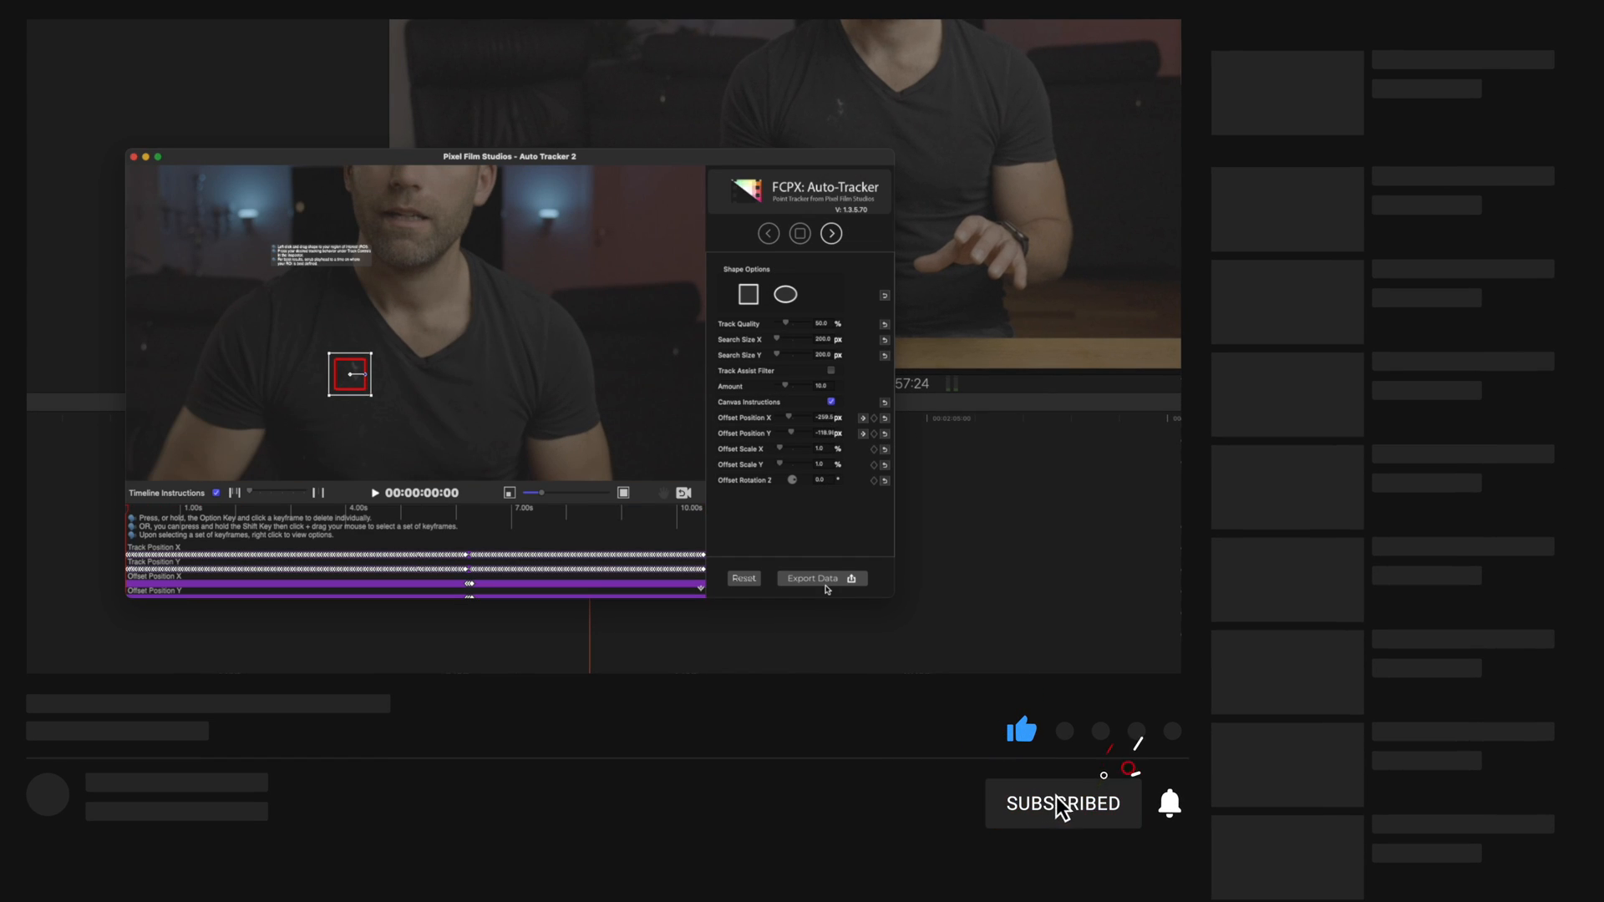
{"action": "left_click", "coordinate": [812, 579]}
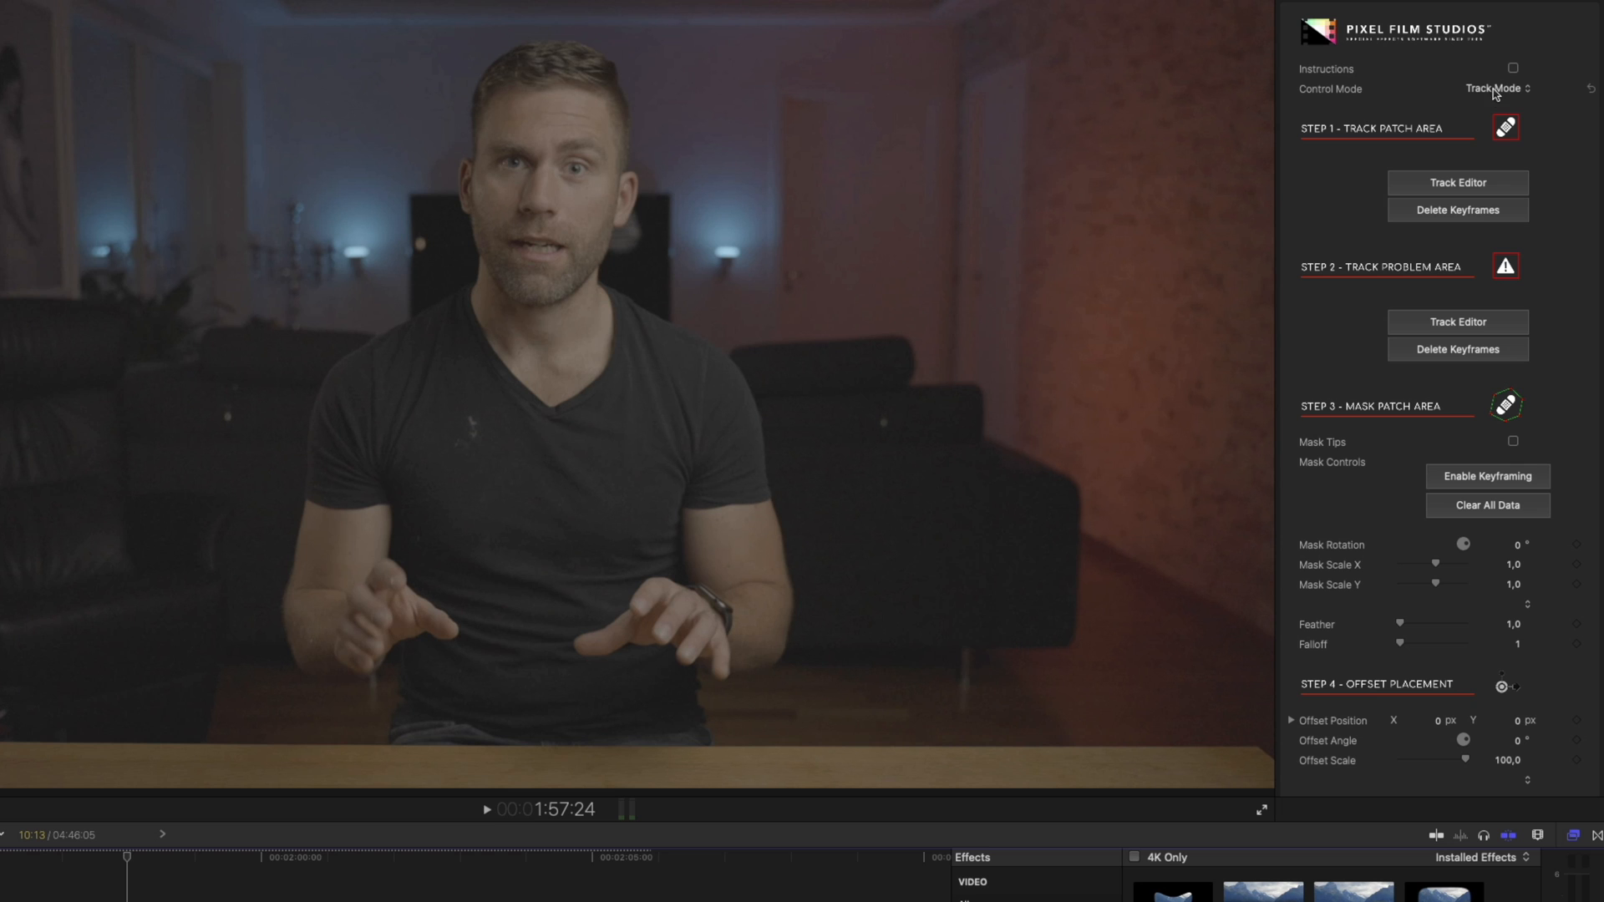
- Set ProPatch's Control Mode to Edit Mask for shaping the patch mask
{"action": "left_click", "coordinate": [1495, 88]}
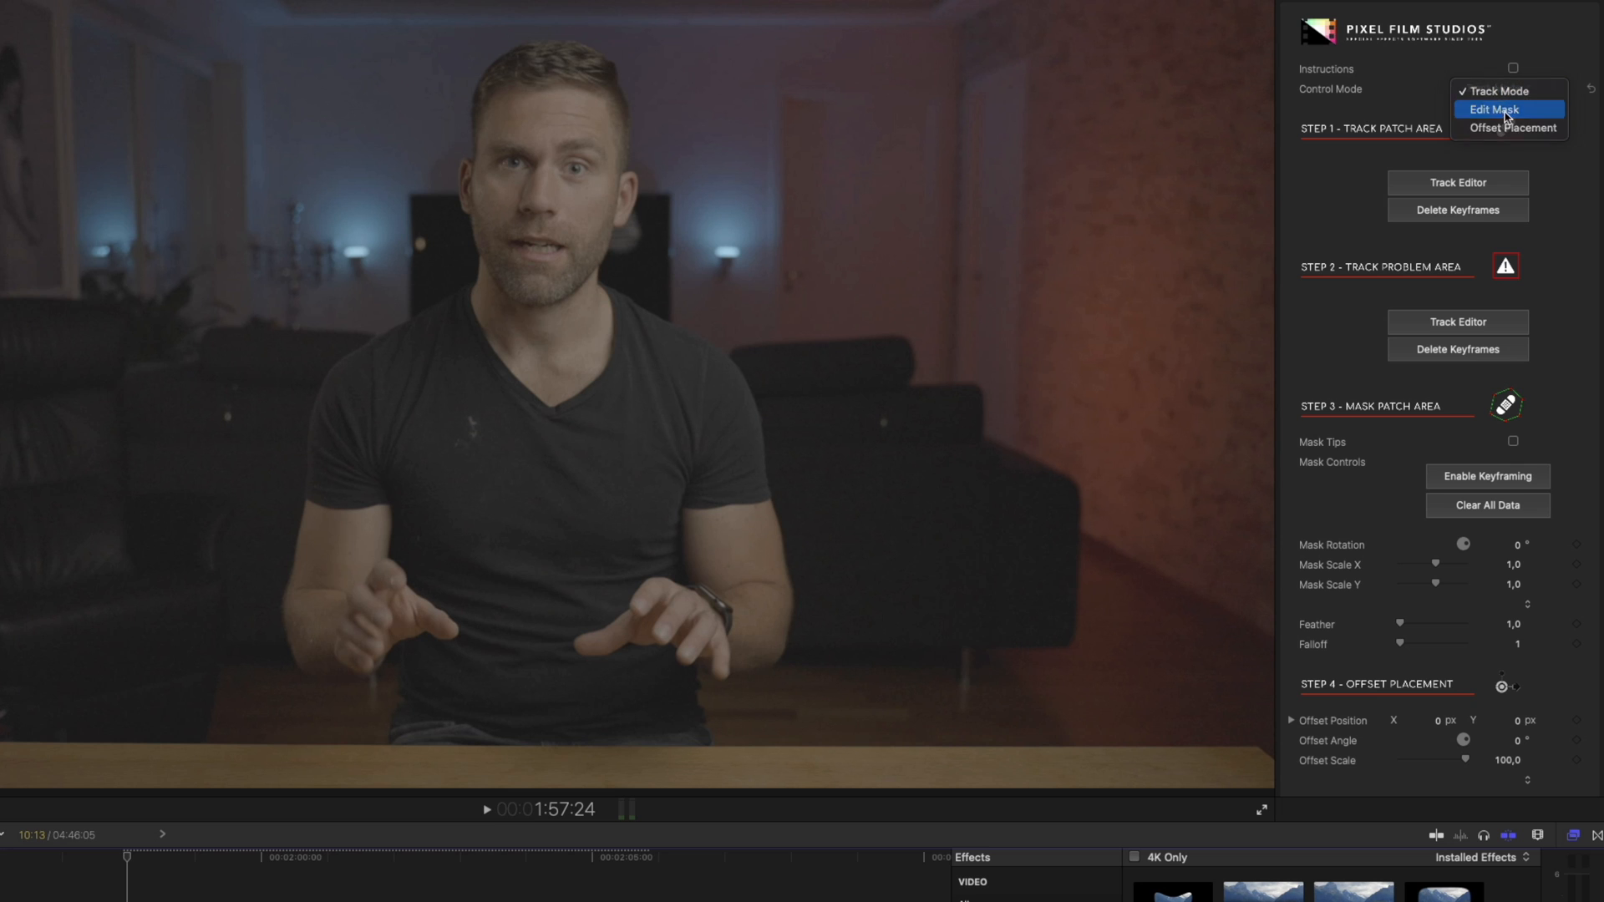
{"action": "left_click", "coordinate": [1494, 110]}
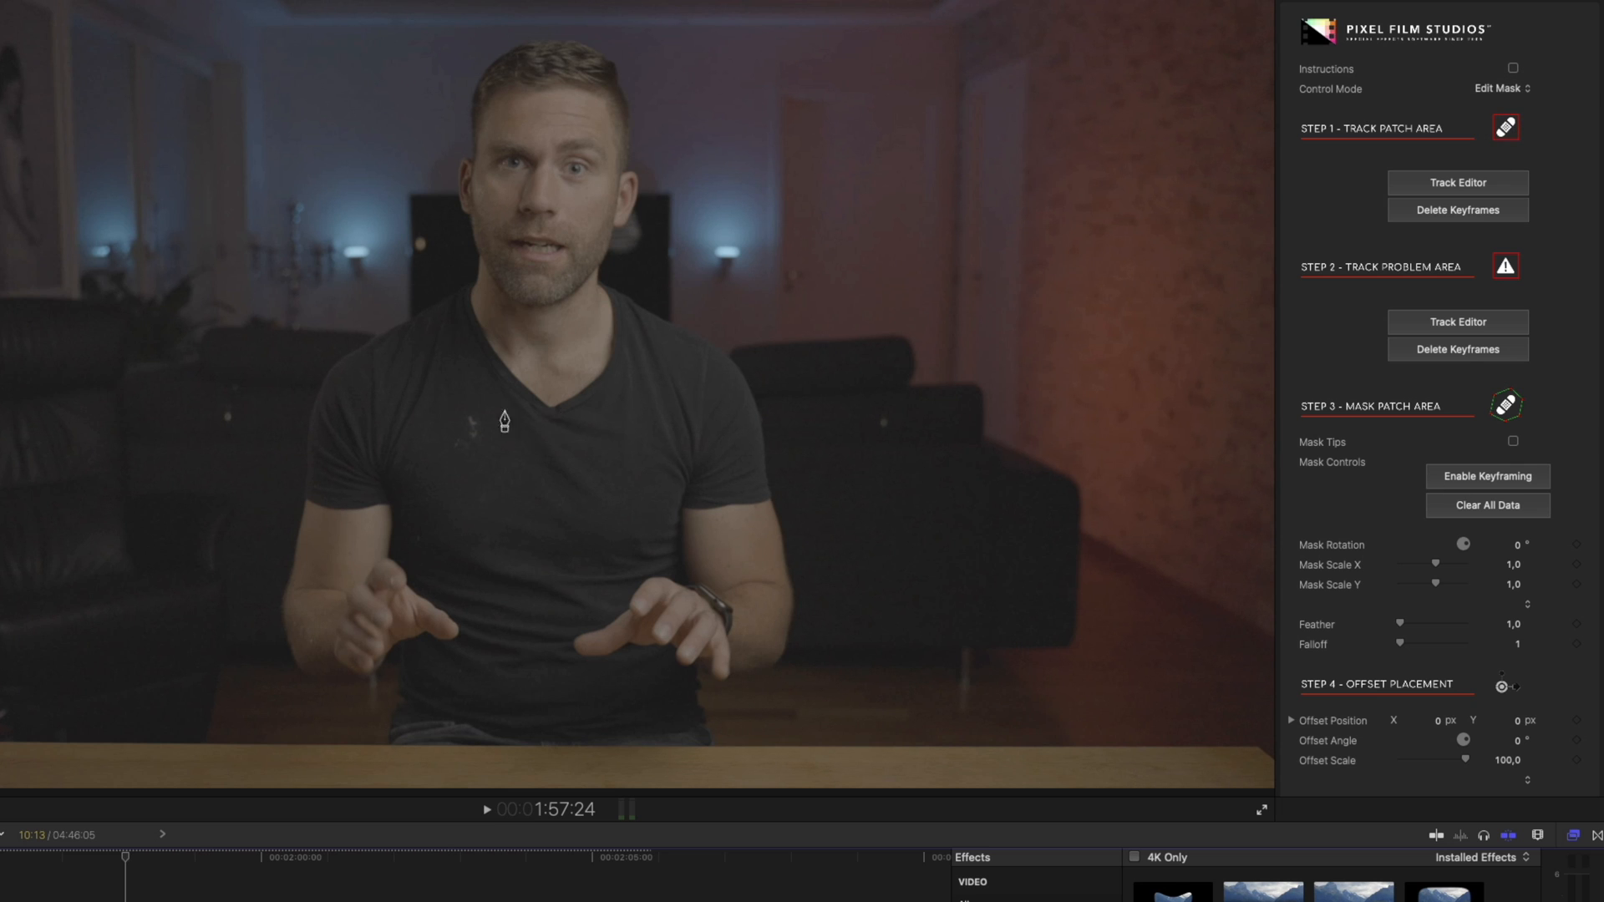
{"action": "mouse_move", "coordinate": [486, 458]}
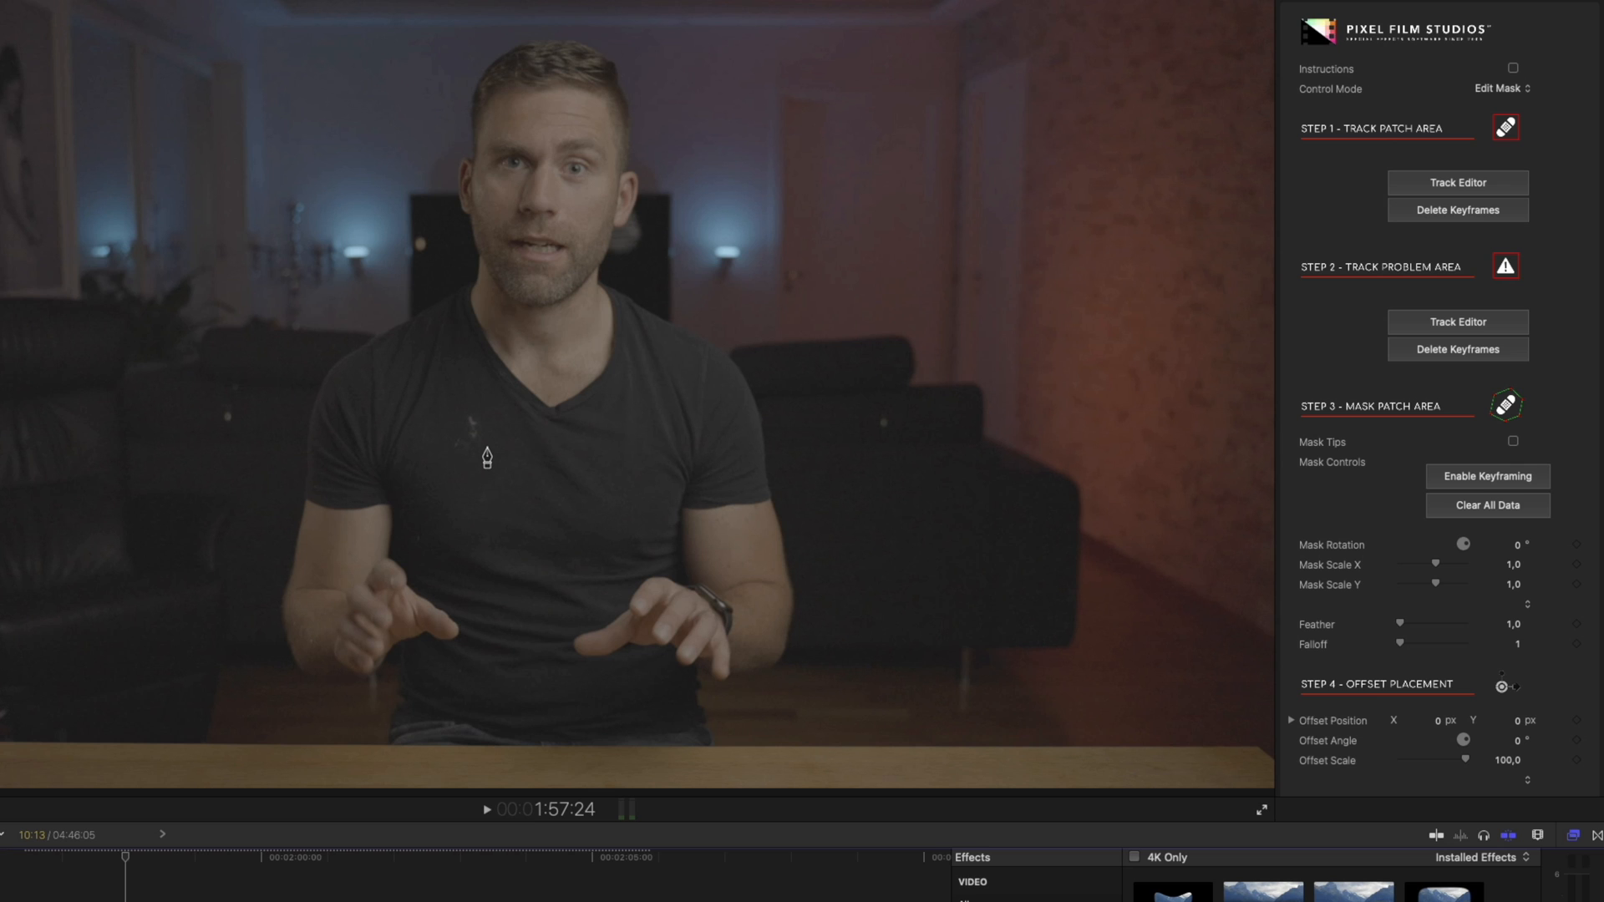
{"action": "mouse_move", "coordinate": [491, 452]}
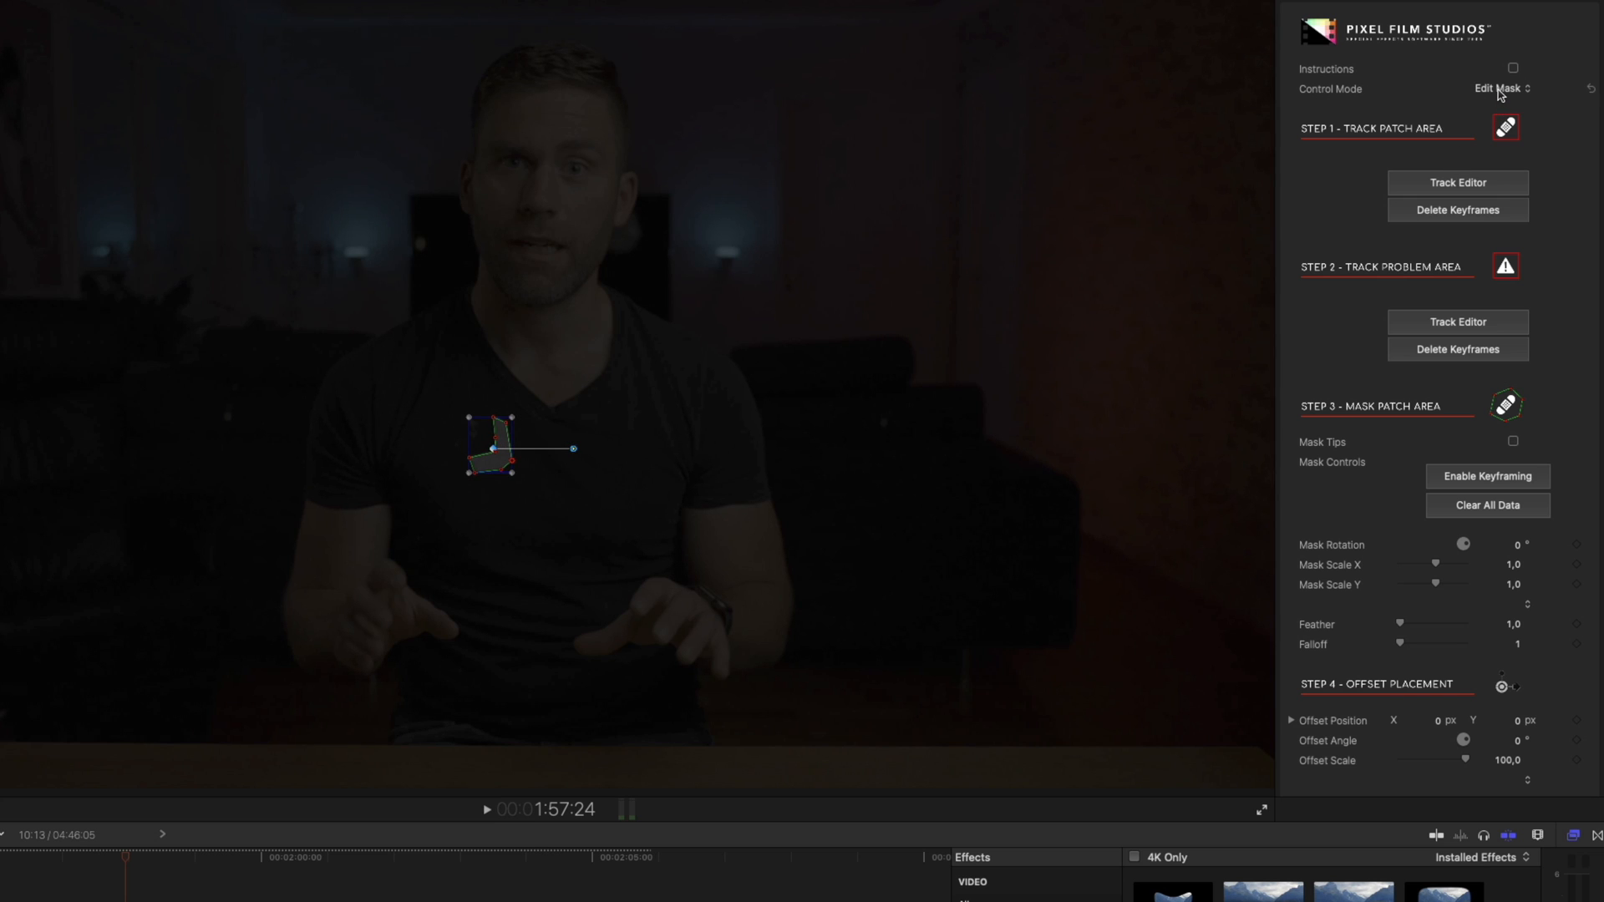
- Set ProPatch's Control Mode to Offset Placement
{"action": "left_click", "coordinate": [1502, 88]}
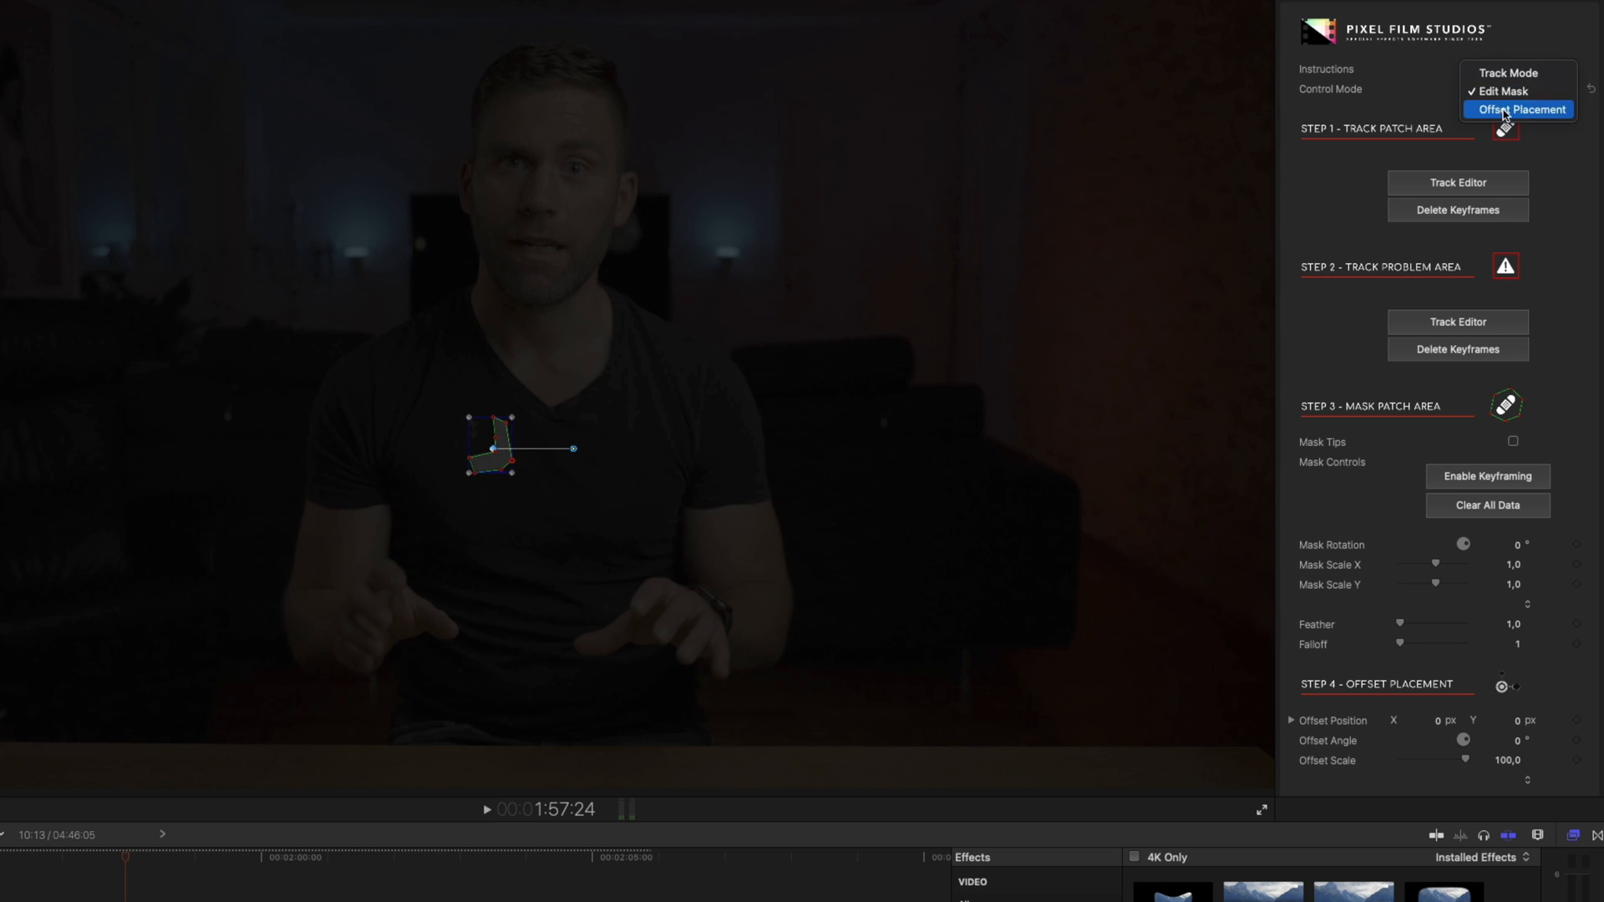
{"action": "left_click", "coordinate": [1525, 110]}
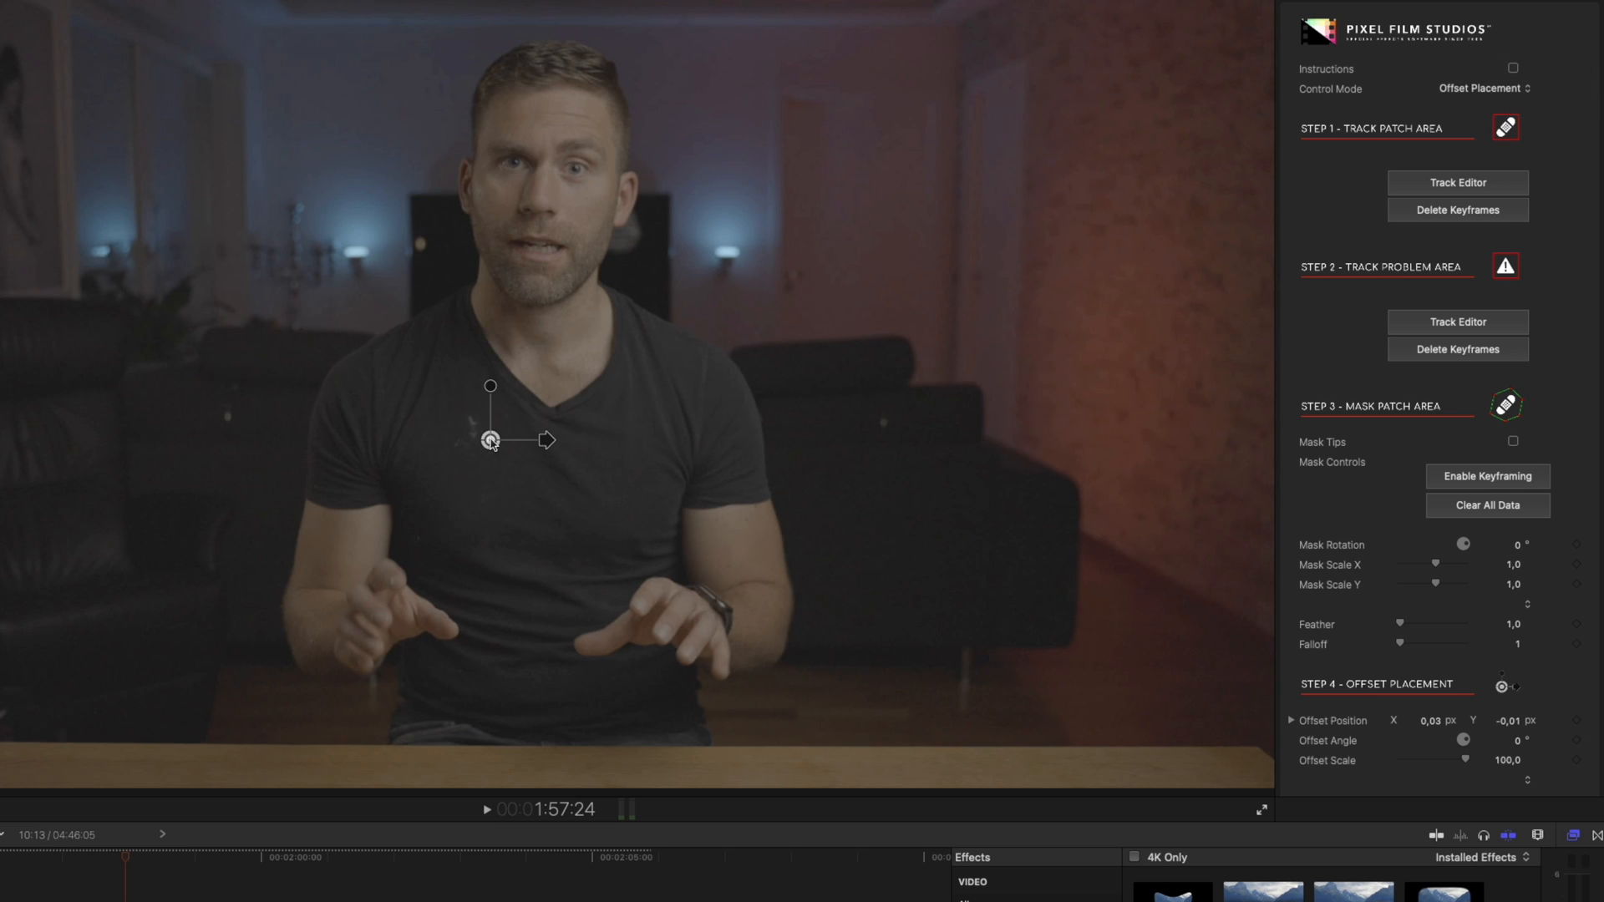
- Position the patch source on clean shirt fabric, settling the offset near X -0.04, Y 0.02
{"action": "left_click_drag", "start_coordinate": [489, 441], "coordinate": [473, 442]}
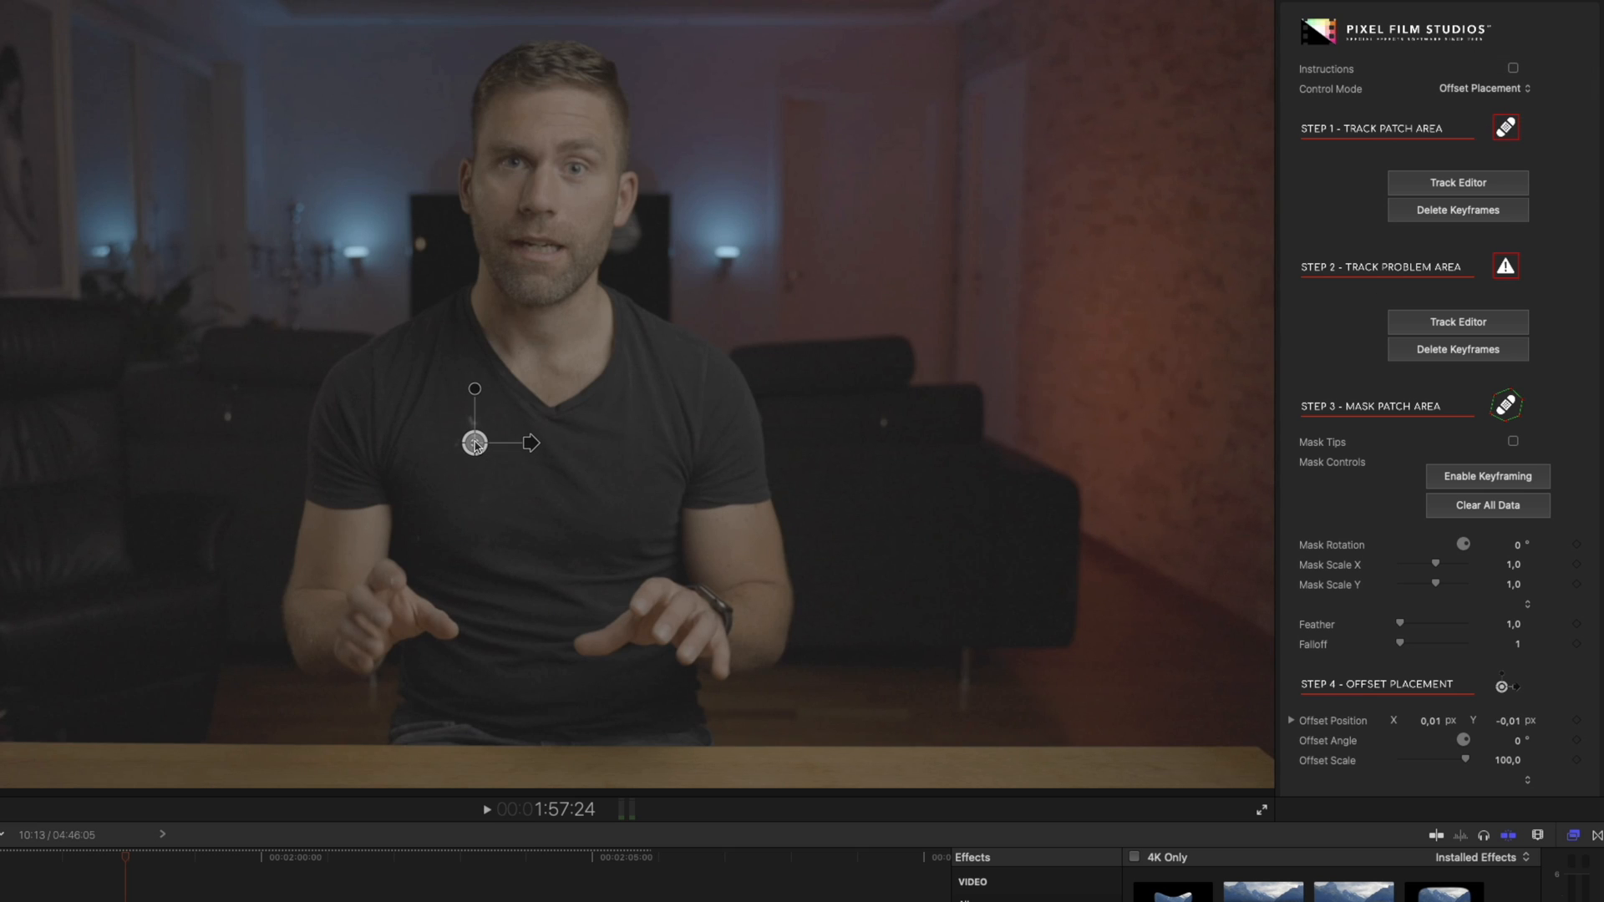
{"action": "left_click_drag", "start_coordinate": [473, 443], "coordinate": [468, 439]}
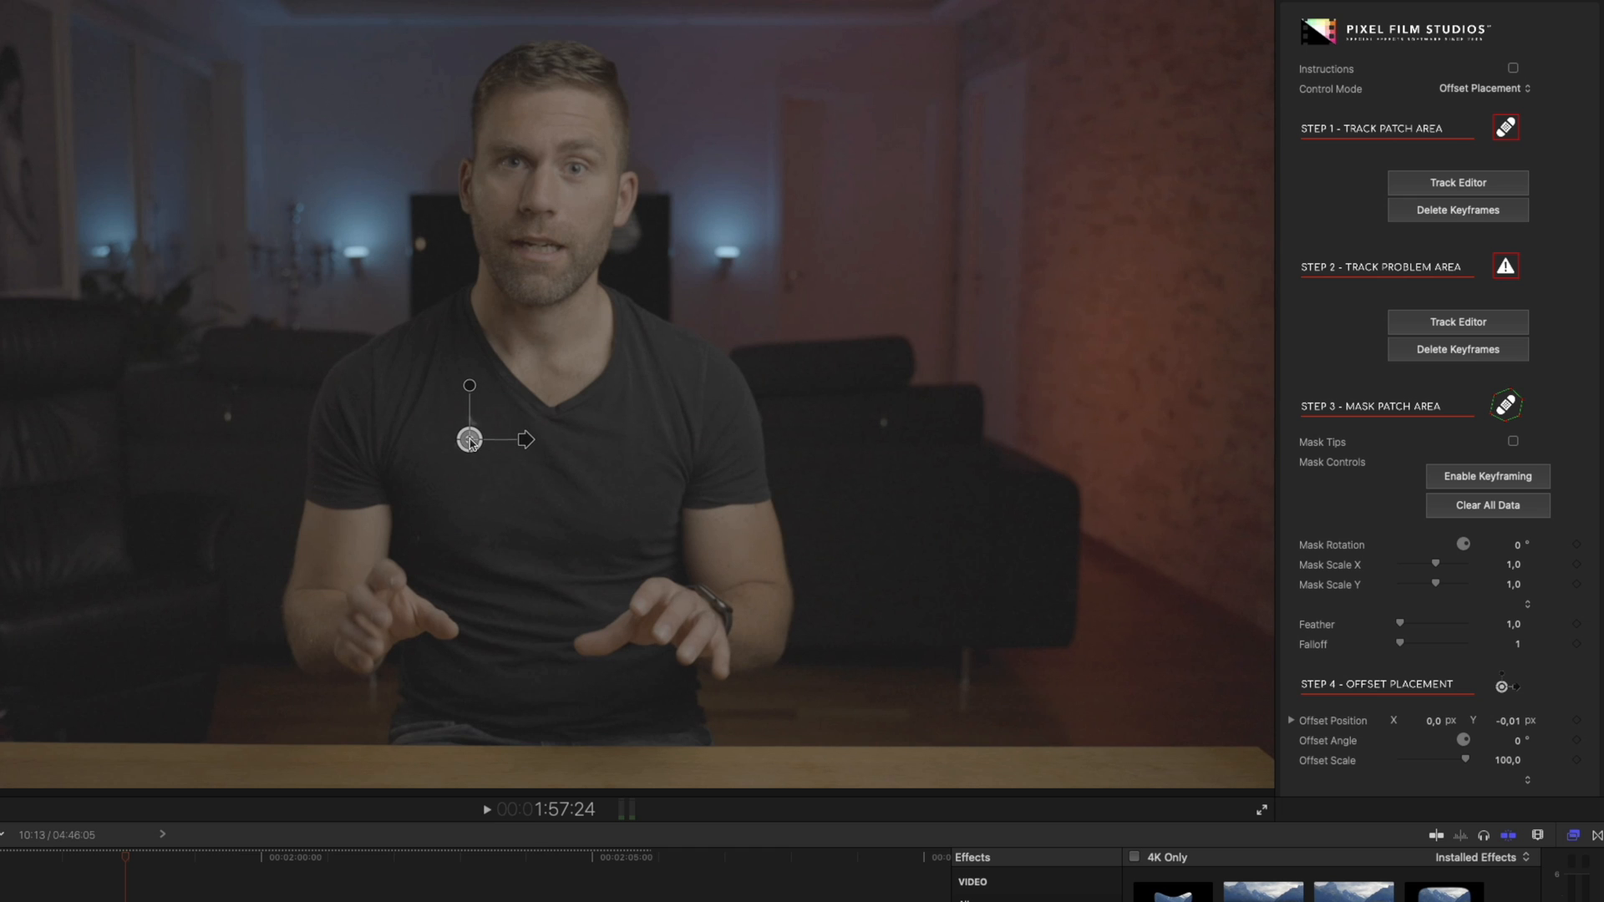
{"action": "left_click_drag", "start_coordinate": [468, 440], "coordinate": [499, 319]}
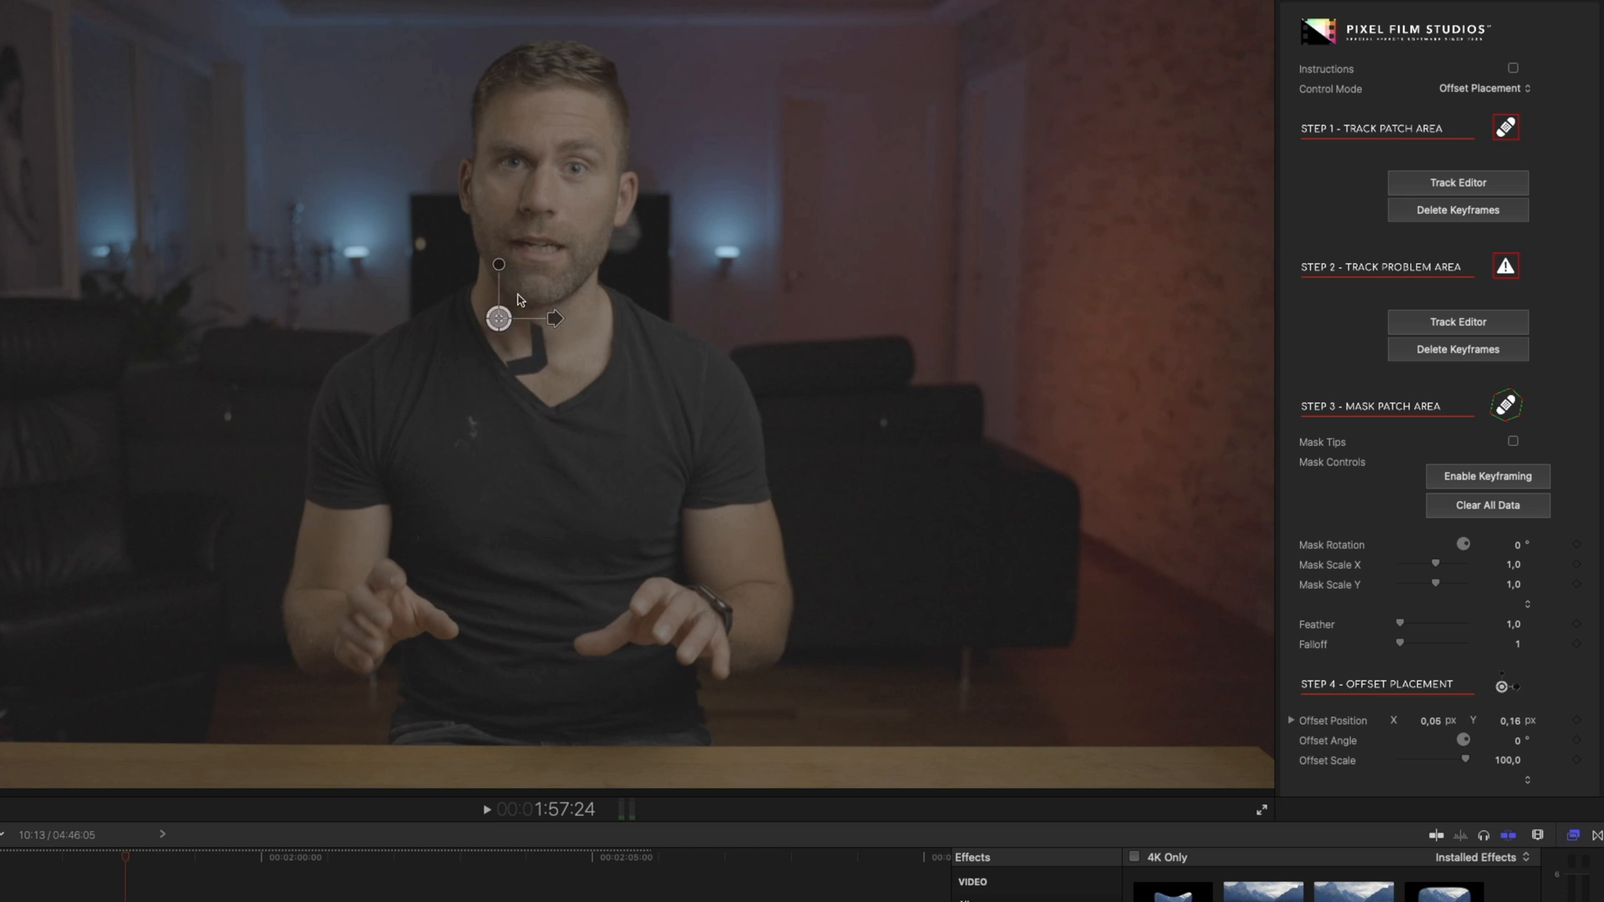
{"action": "left_click_drag", "start_coordinate": [498, 319], "coordinate": [485, 360]}
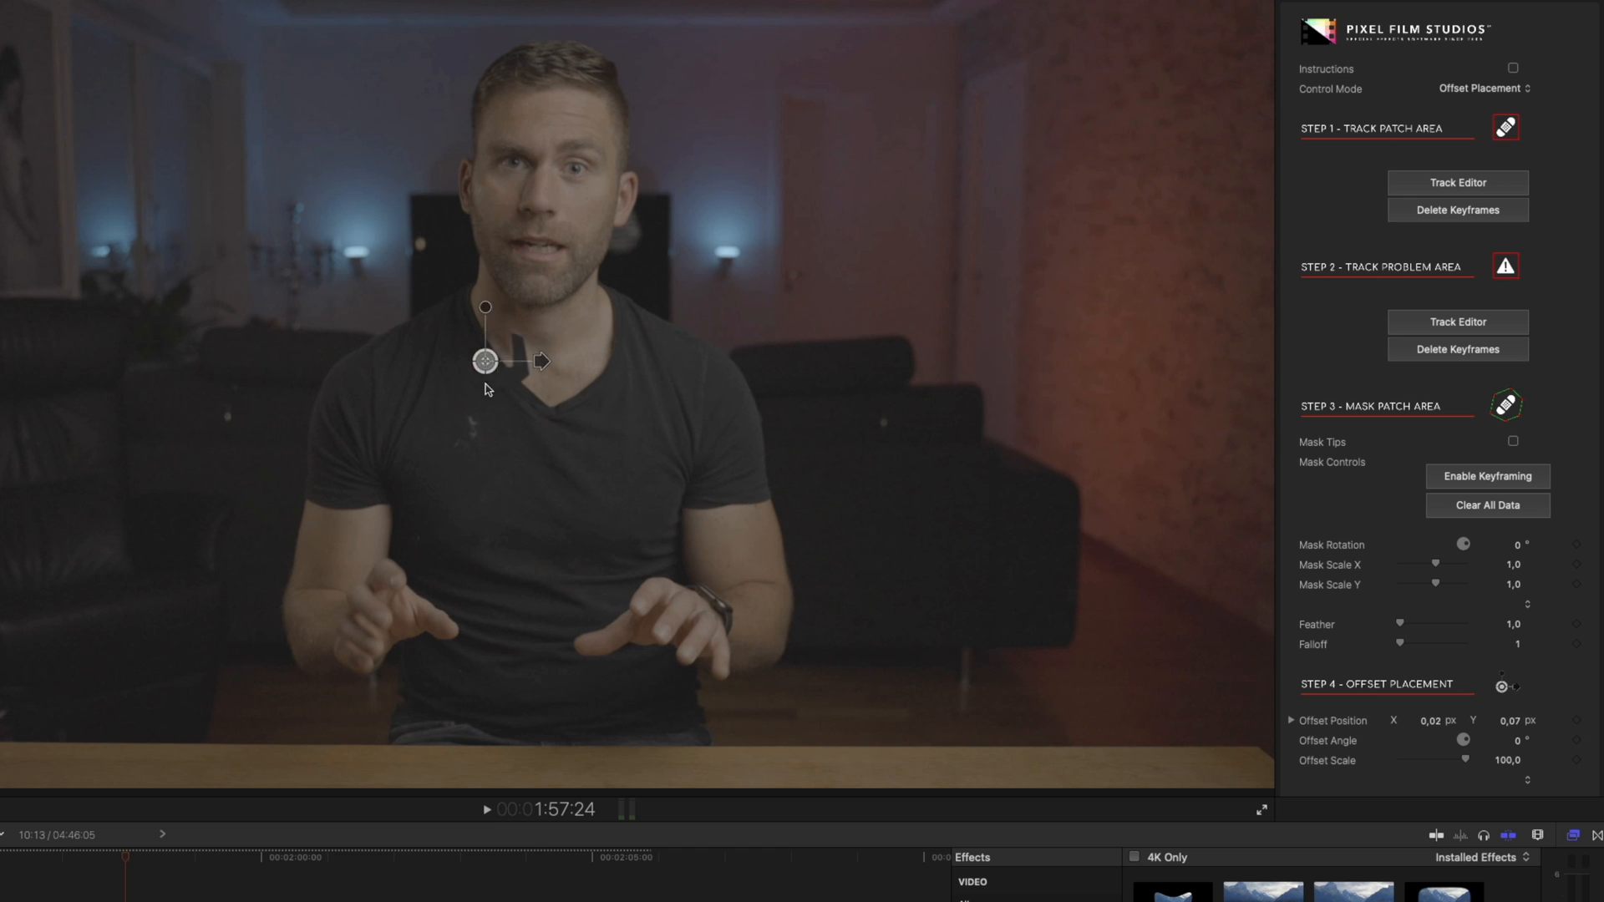
{"action": "left_click_drag", "start_coordinate": [485, 361], "coordinate": [438, 416]}
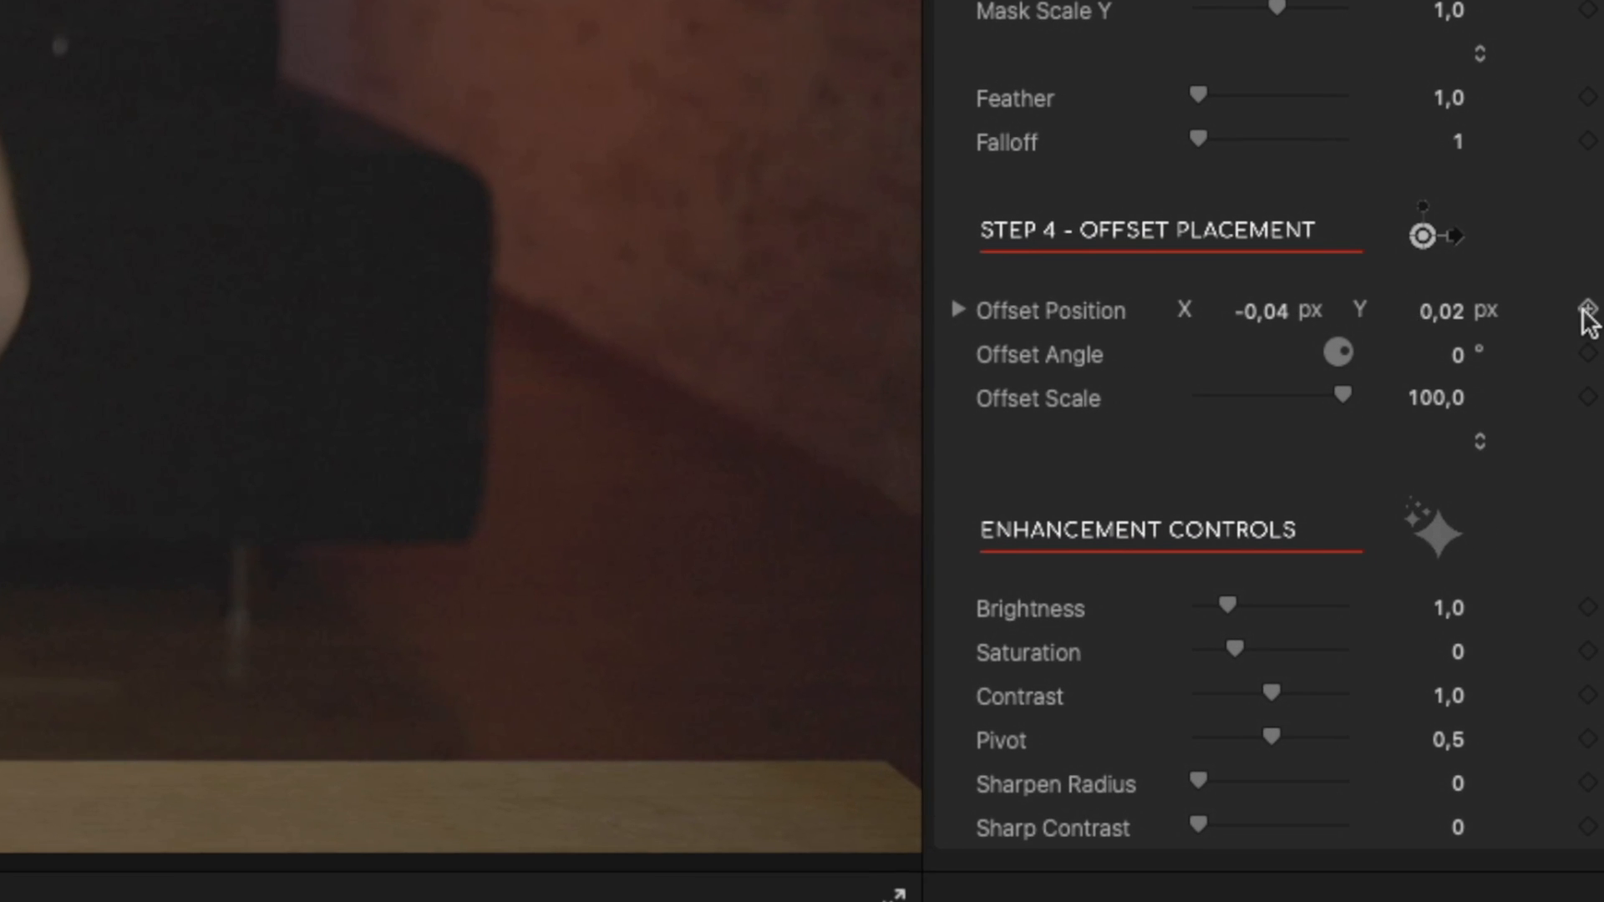
- Keyframe ProPatch's Offset Position at X -0.04, Y 0.02
{"action": "left_click", "coordinate": [1589, 310]}
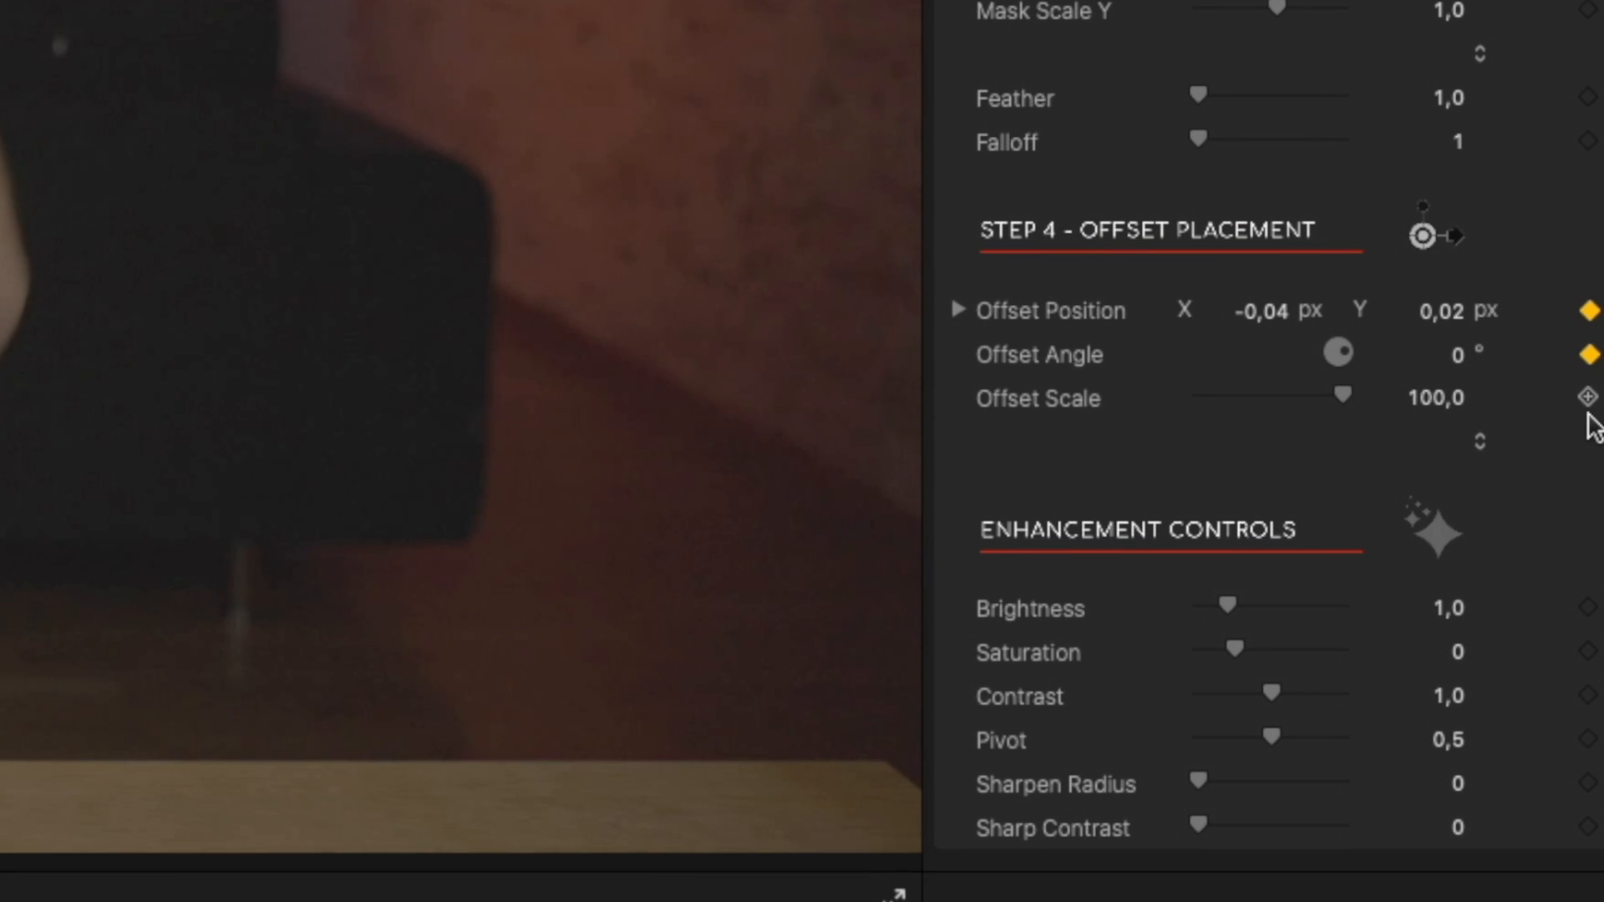